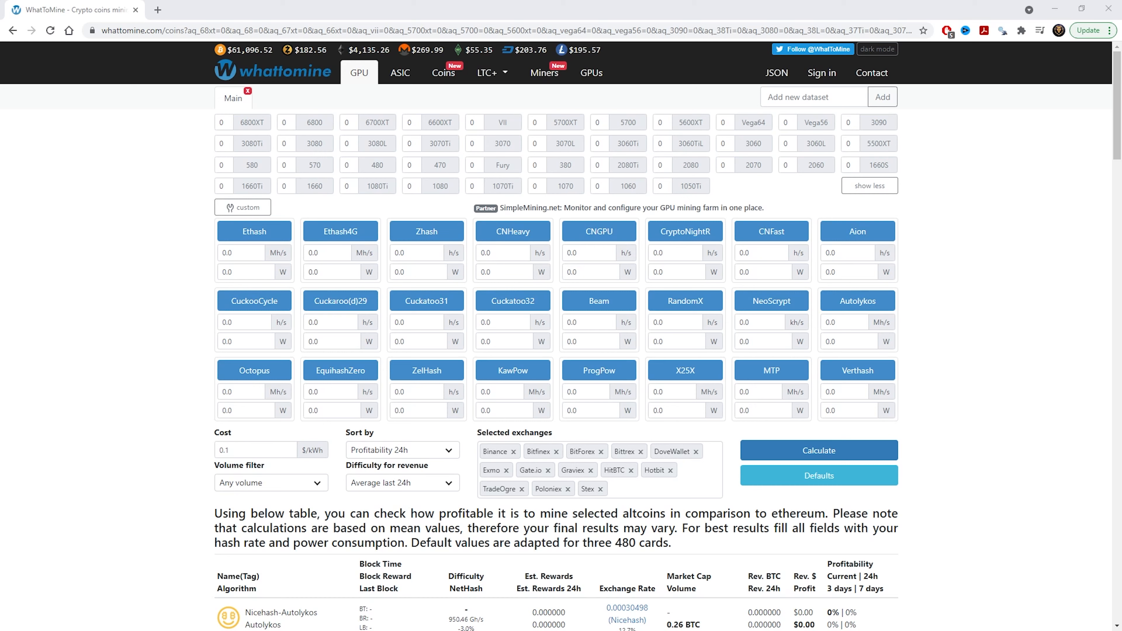
{"action": "mouse_move", "coordinate": [962, 225]}
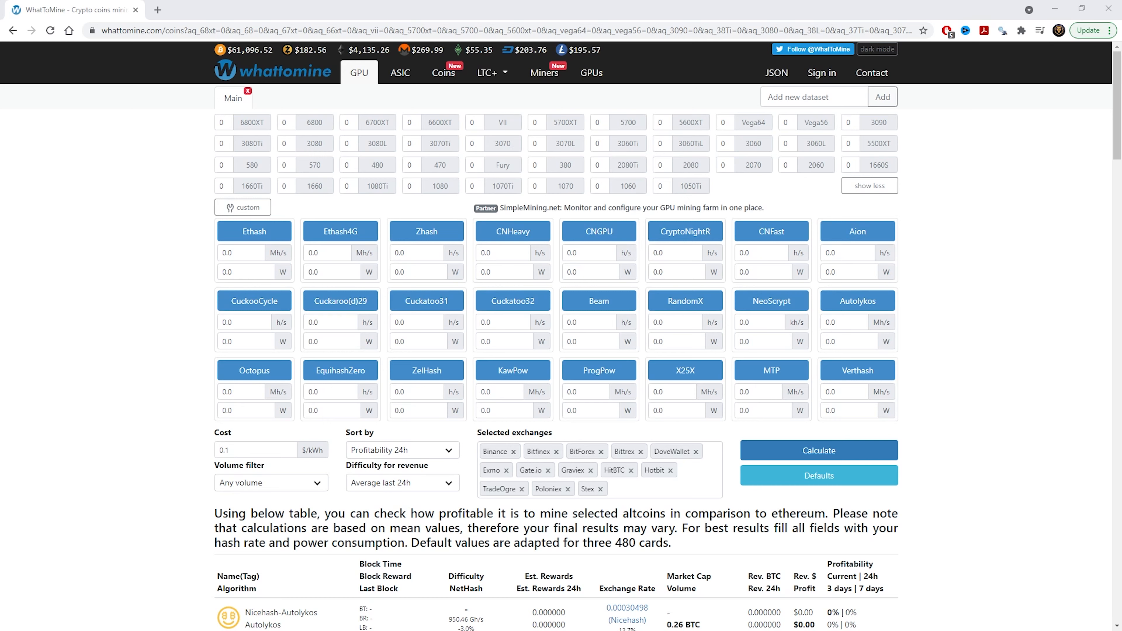
{"action": "mouse_move", "coordinate": [186, 168]}
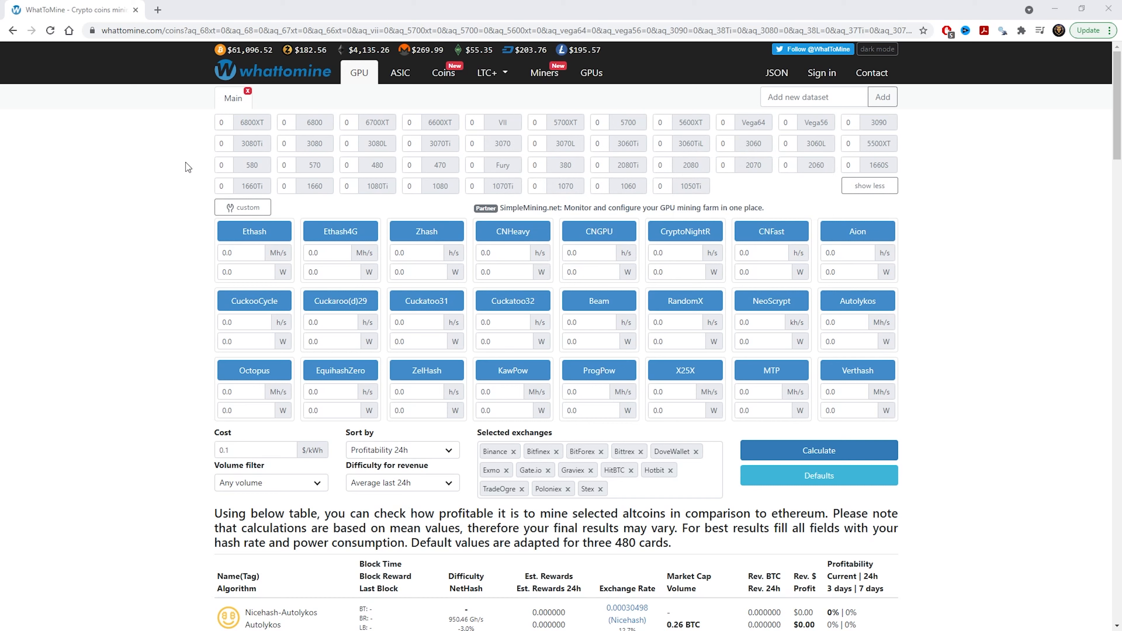
{"action": "mouse_move", "coordinate": [422, 313]}
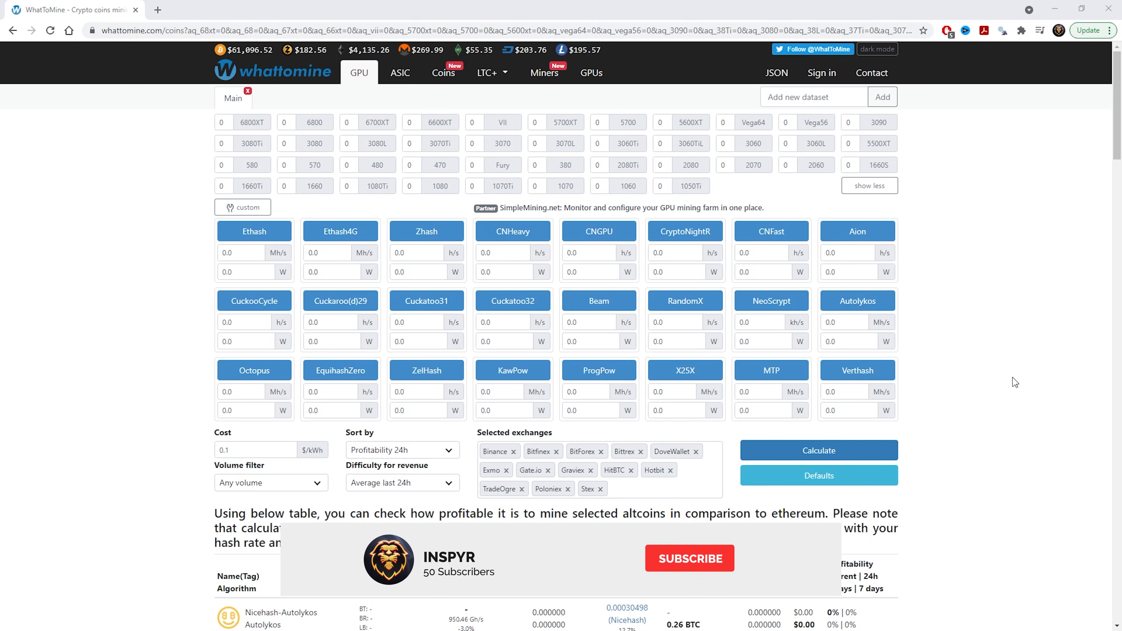
Begin editing the 3060TiL card count field to enter a six-card rig.
{"action": "left_click", "coordinate": [689, 558]}
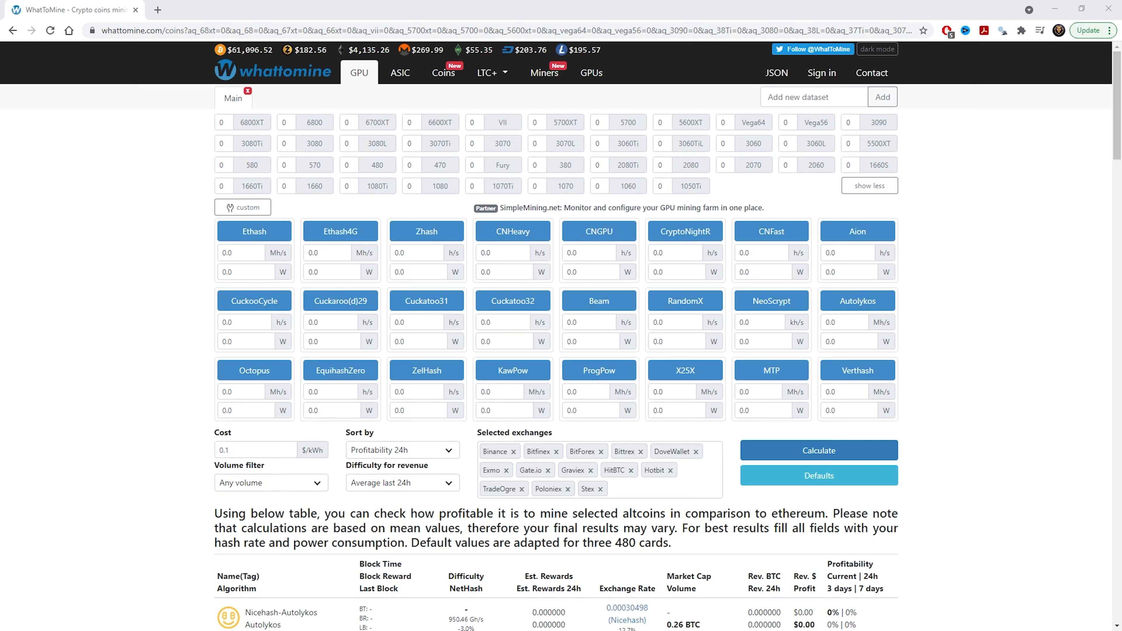
{"action": "mouse_move", "coordinate": [1085, 383]}
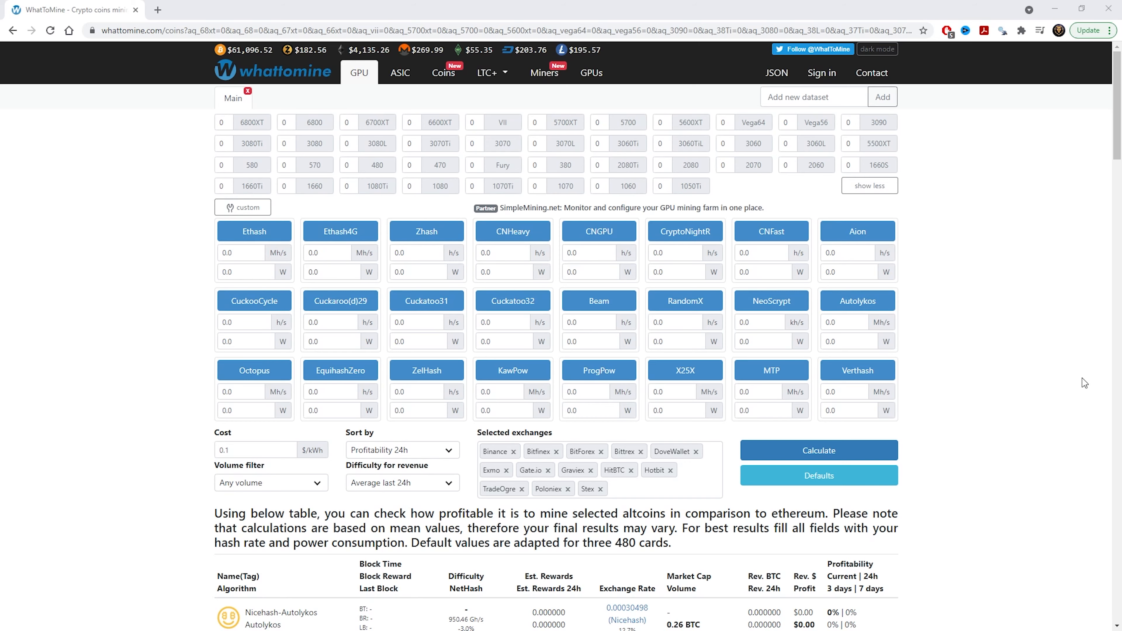
{"action": "scroll", "scroll_direction": "down", "scroll_amount": 3}
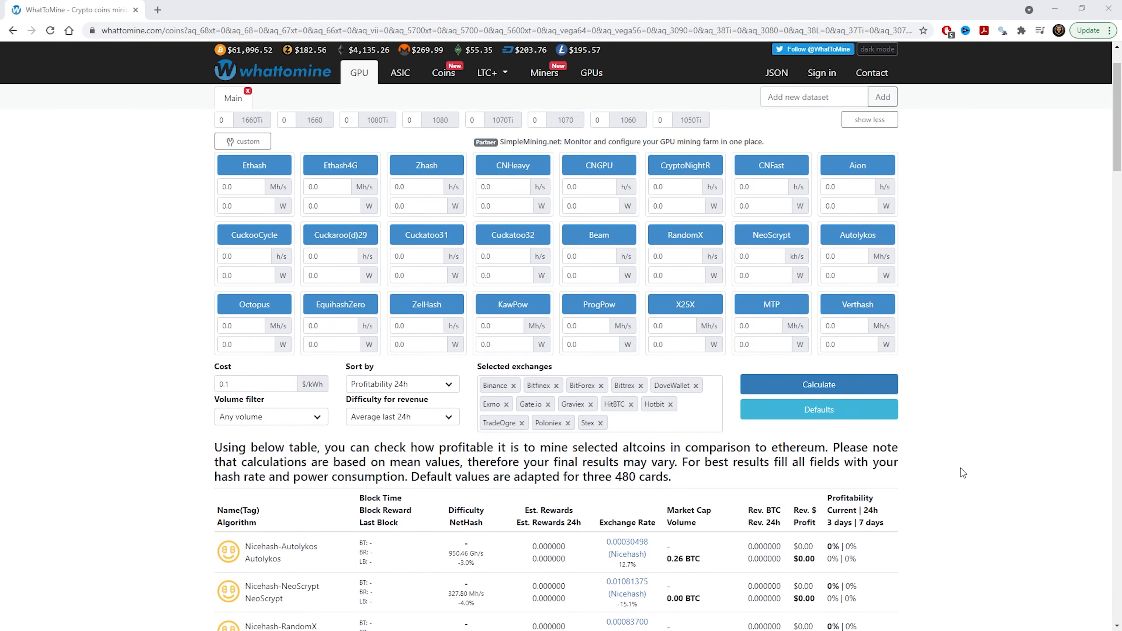
{"action": "left_click", "coordinate": [869, 119]}
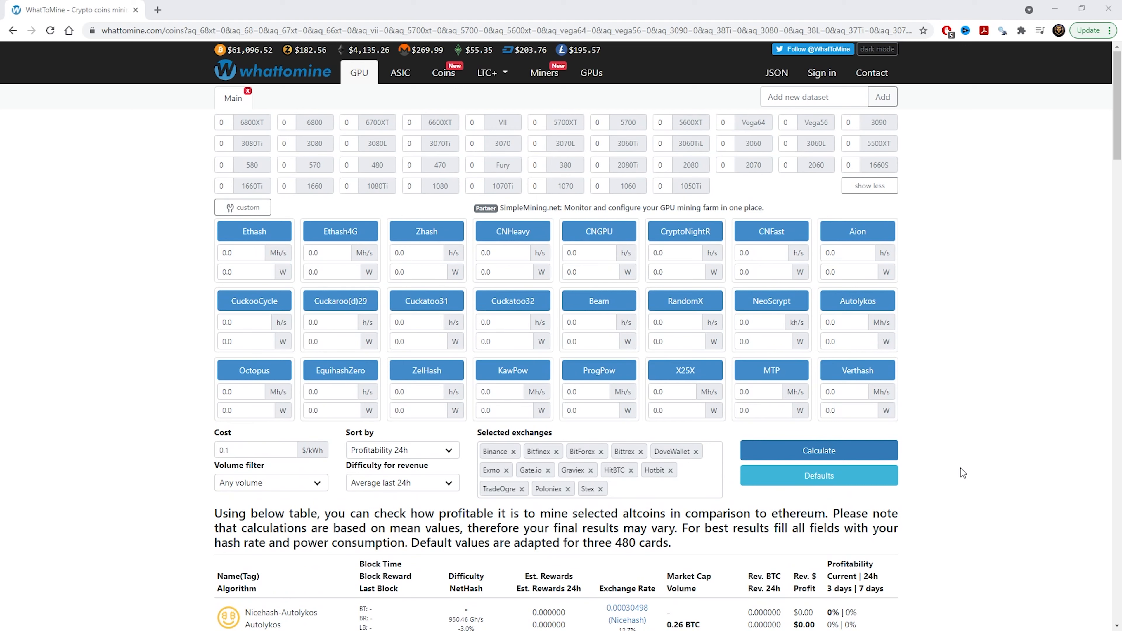
{"action": "mouse_move", "coordinate": [267, 131]}
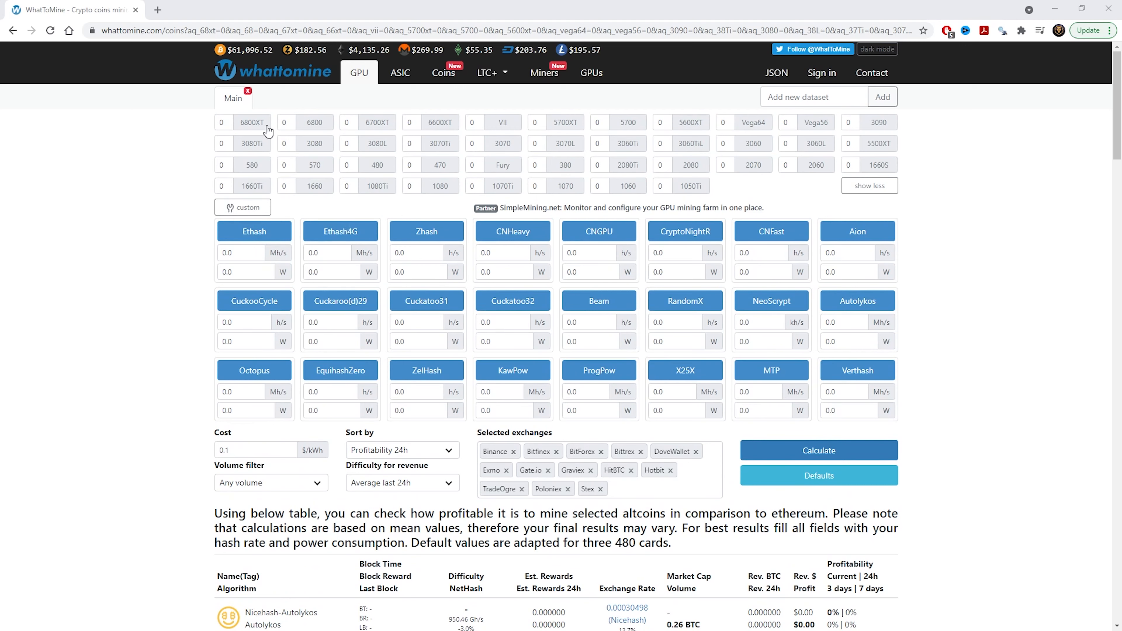
{"action": "mouse_move", "coordinate": [127, 133]}
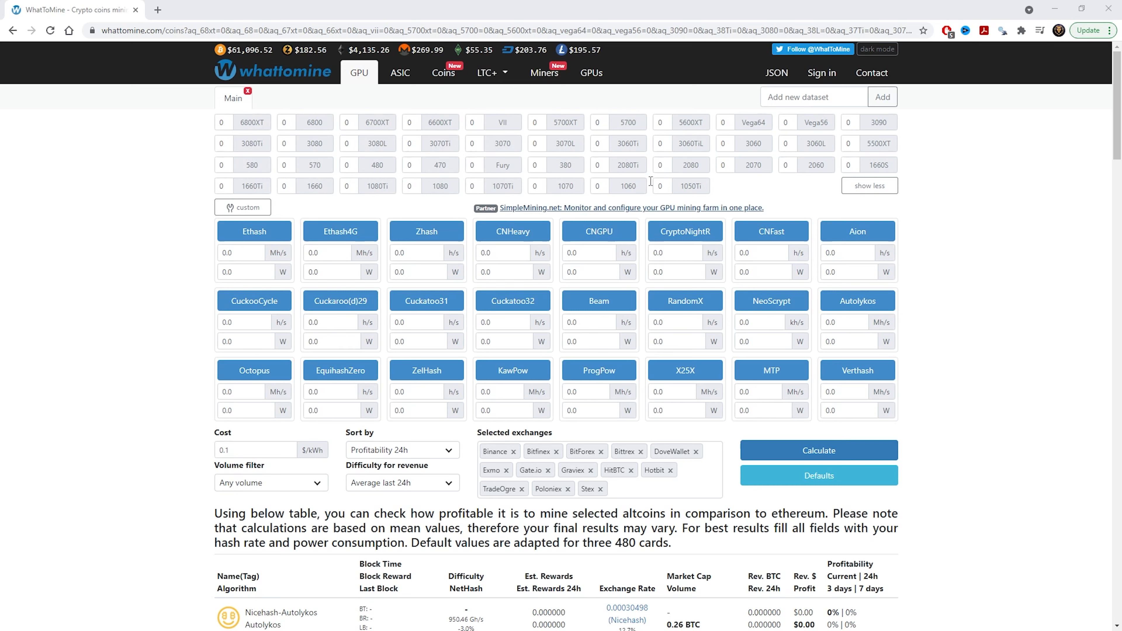
{"action": "mouse_move", "coordinate": [636, 186]}
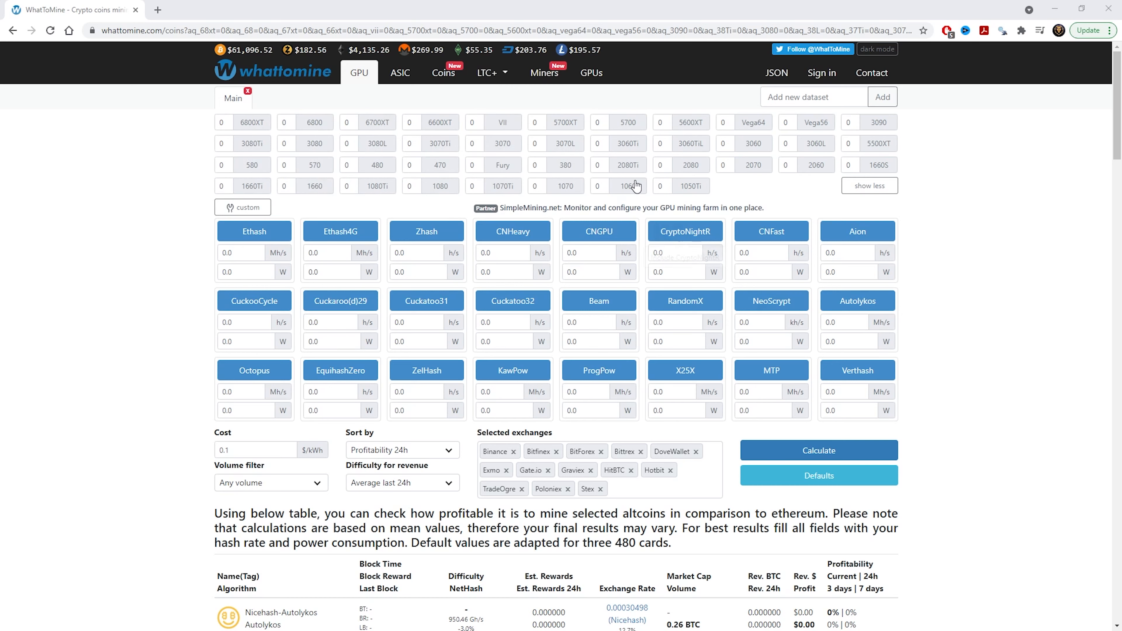
{"action": "mouse_move", "coordinate": [1033, 239]}
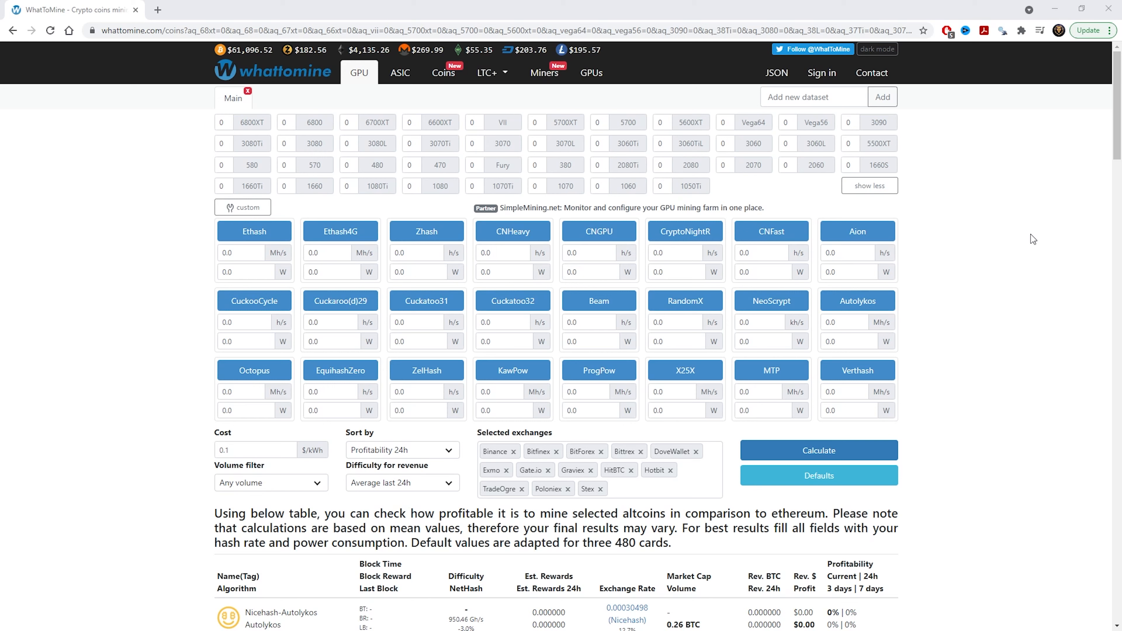
{"action": "mouse_move", "coordinate": [1014, 242]}
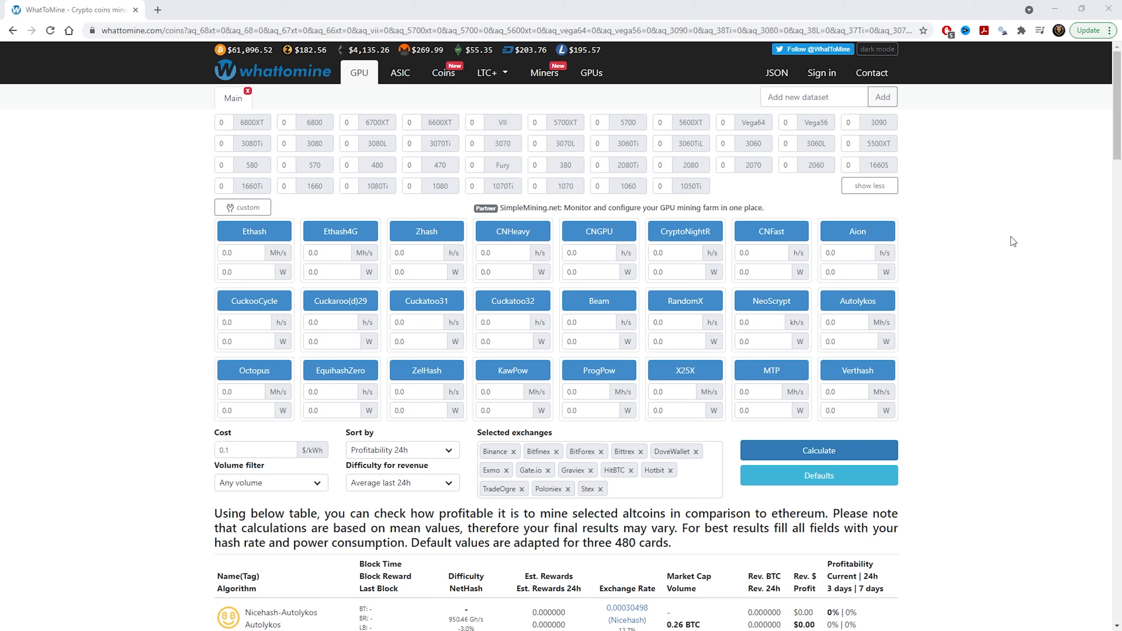
{"action": "left_click", "coordinate": [676, 143]}
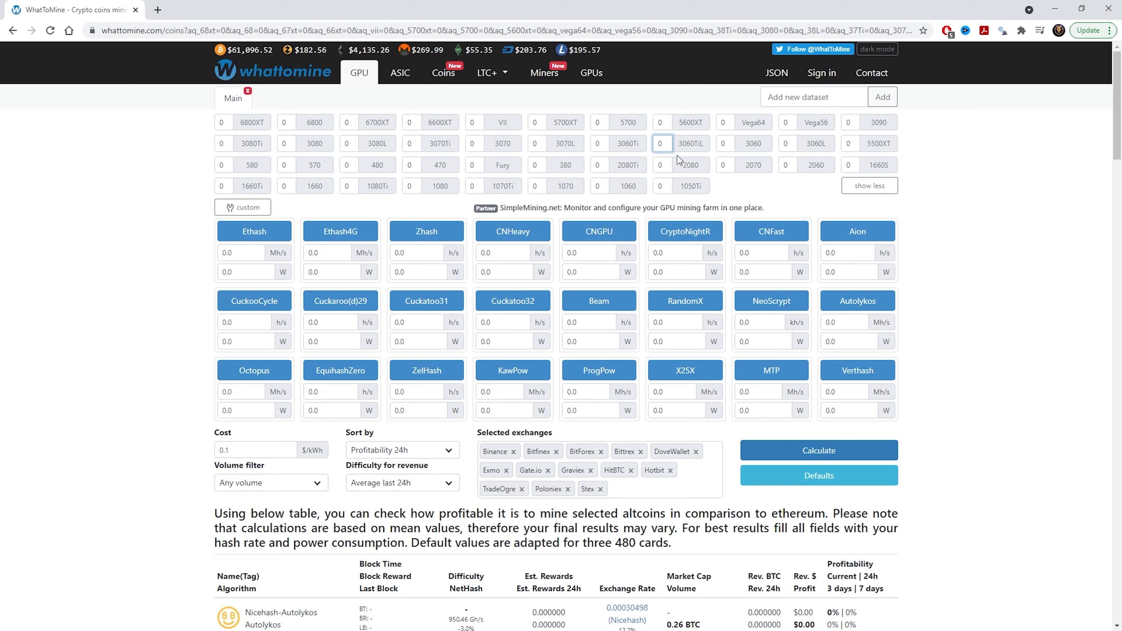
{"action": "mouse_move", "coordinate": [690, 143]}
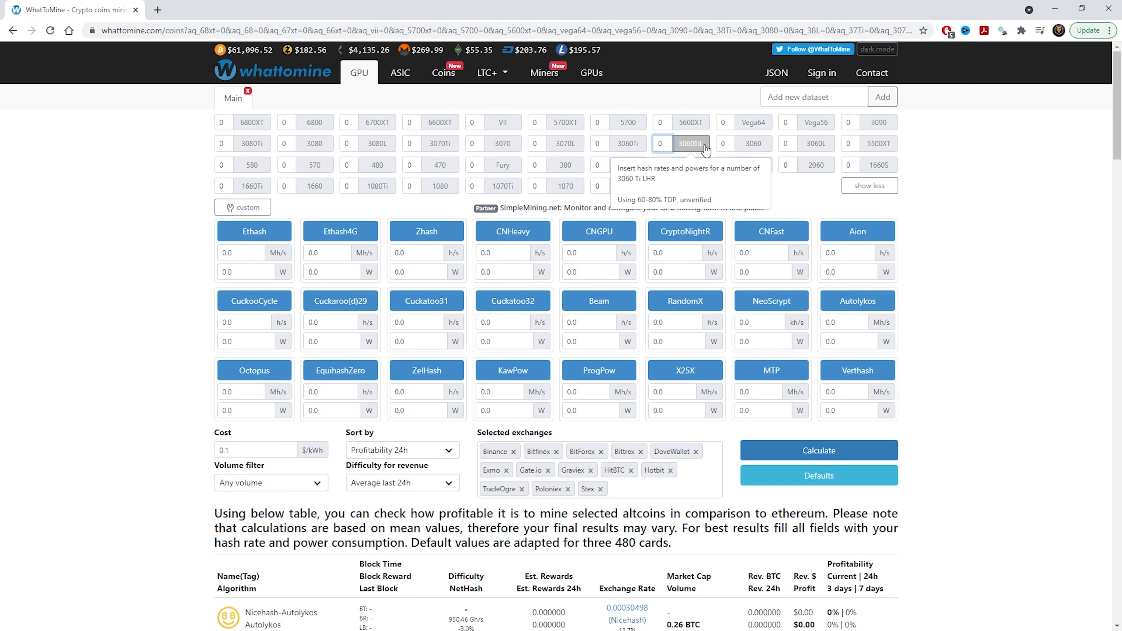
{"action": "left_click", "coordinate": [661, 144]}
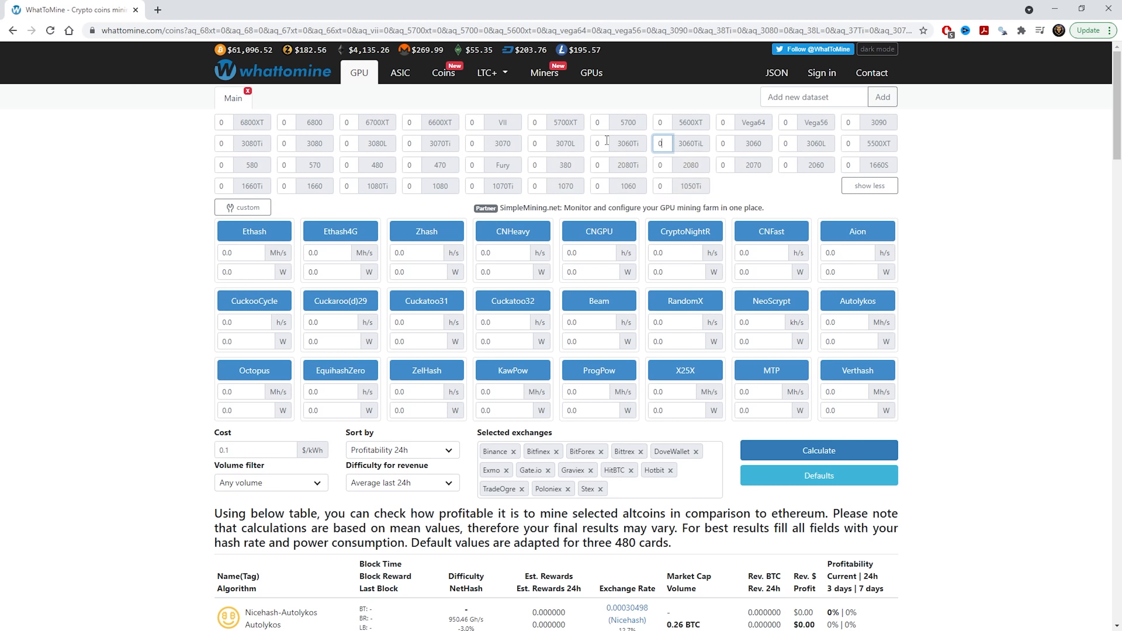
{"action": "mouse_move", "coordinate": [629, 143]}
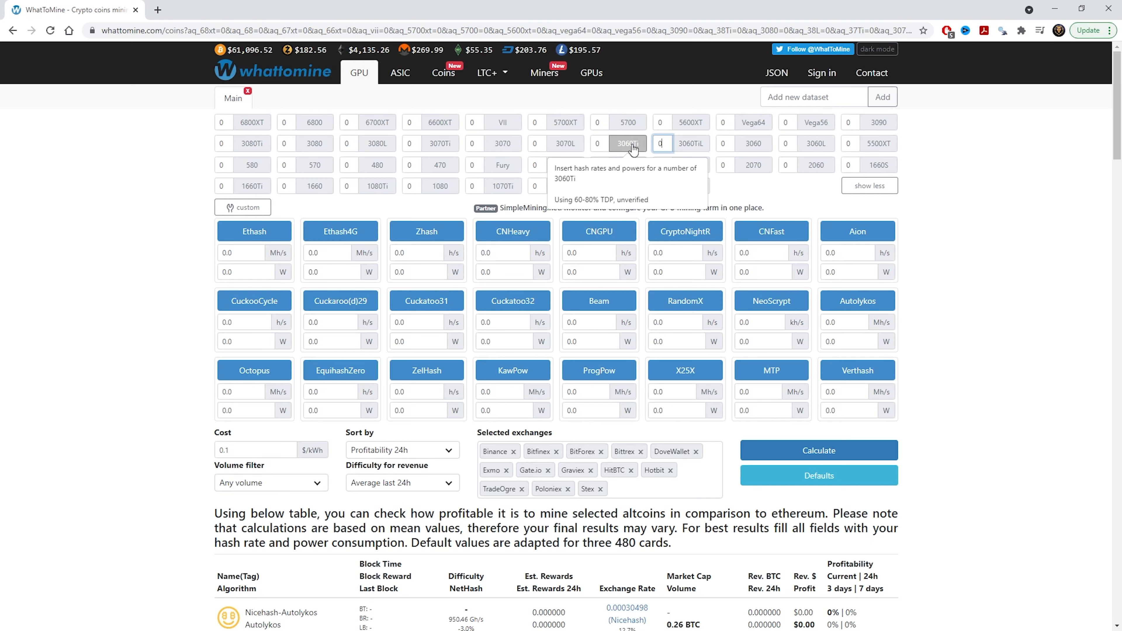
{"action": "mouse_move", "coordinate": [637, 147]}
{"action": "type", "text": "6"}
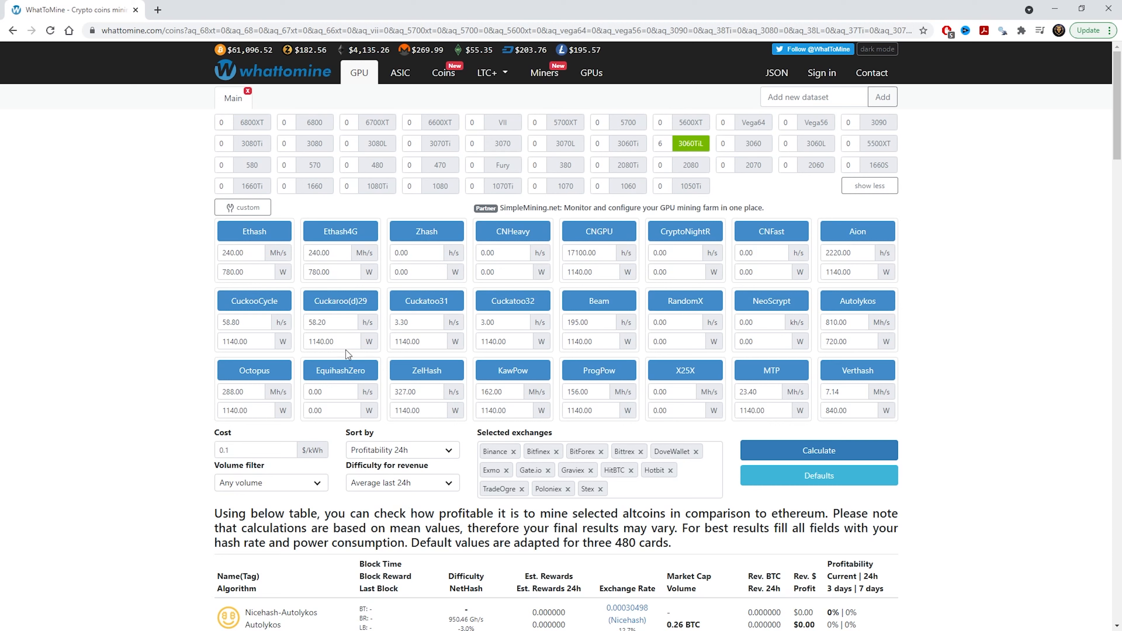
{"action": "mouse_move", "coordinate": [178, 274]}
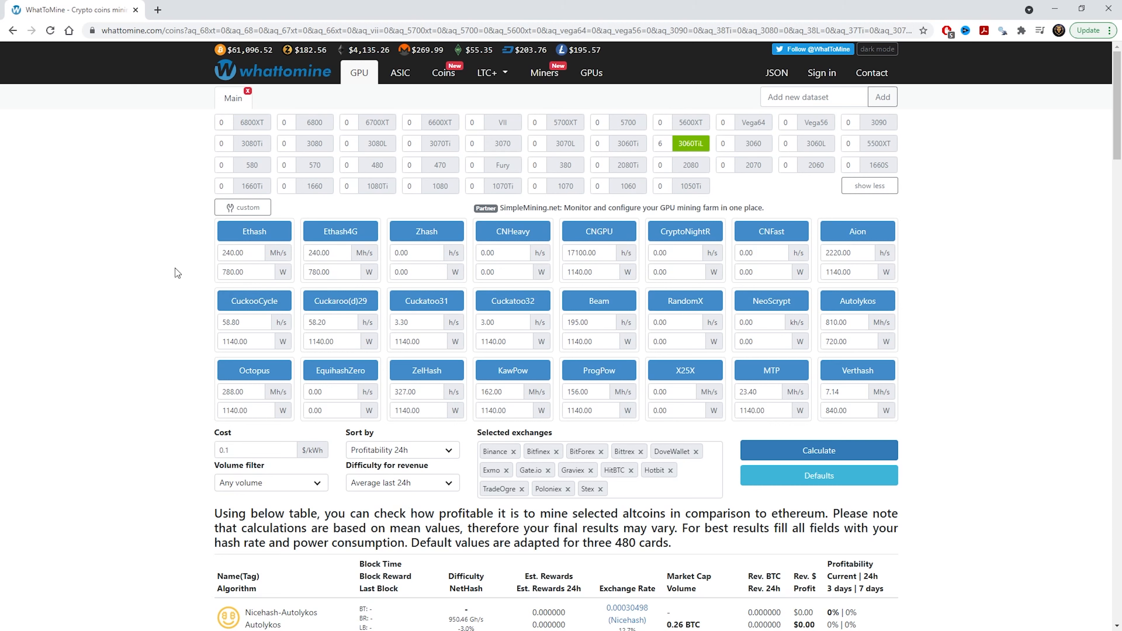
{"action": "mouse_move", "coordinate": [618, 223]}
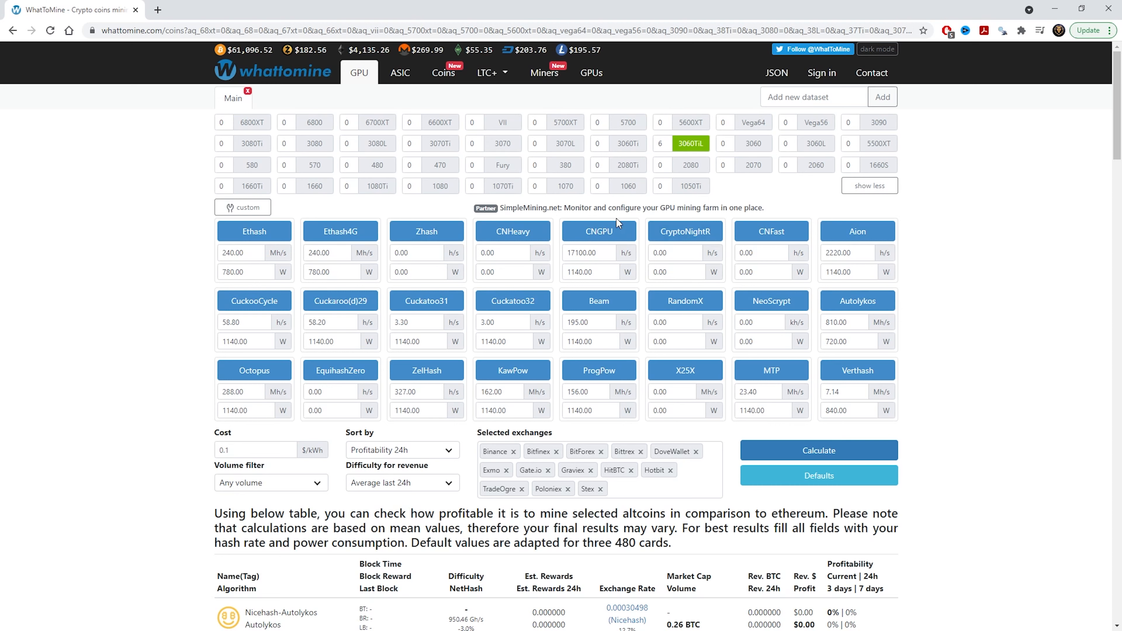
{"action": "mouse_move", "coordinate": [66, 293]}
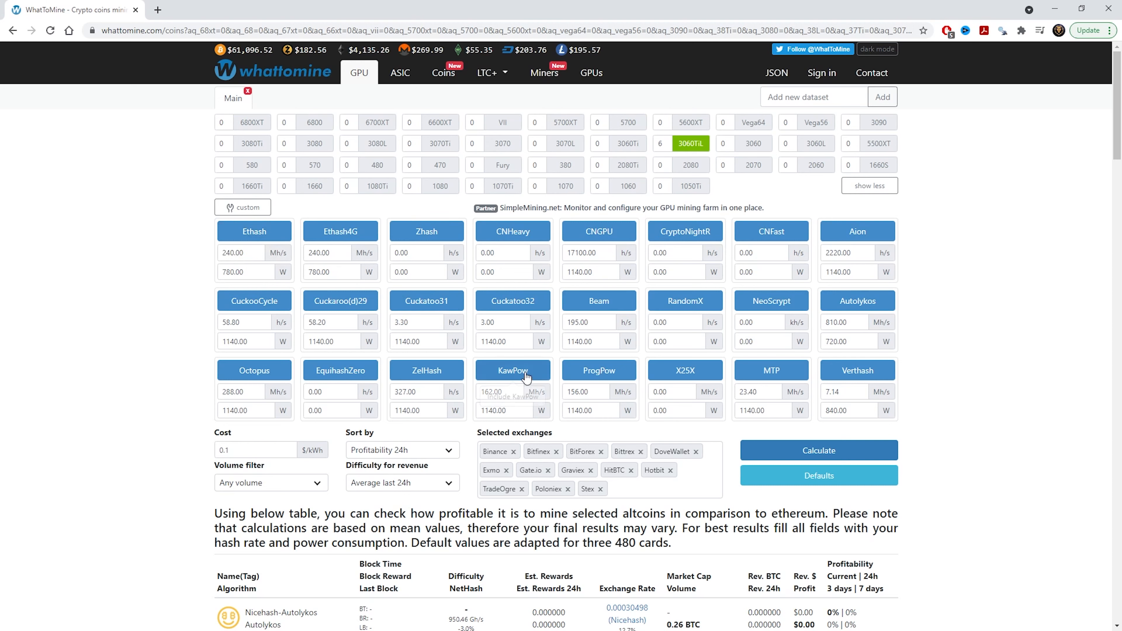
{"action": "mouse_move", "coordinate": [509, 416]}
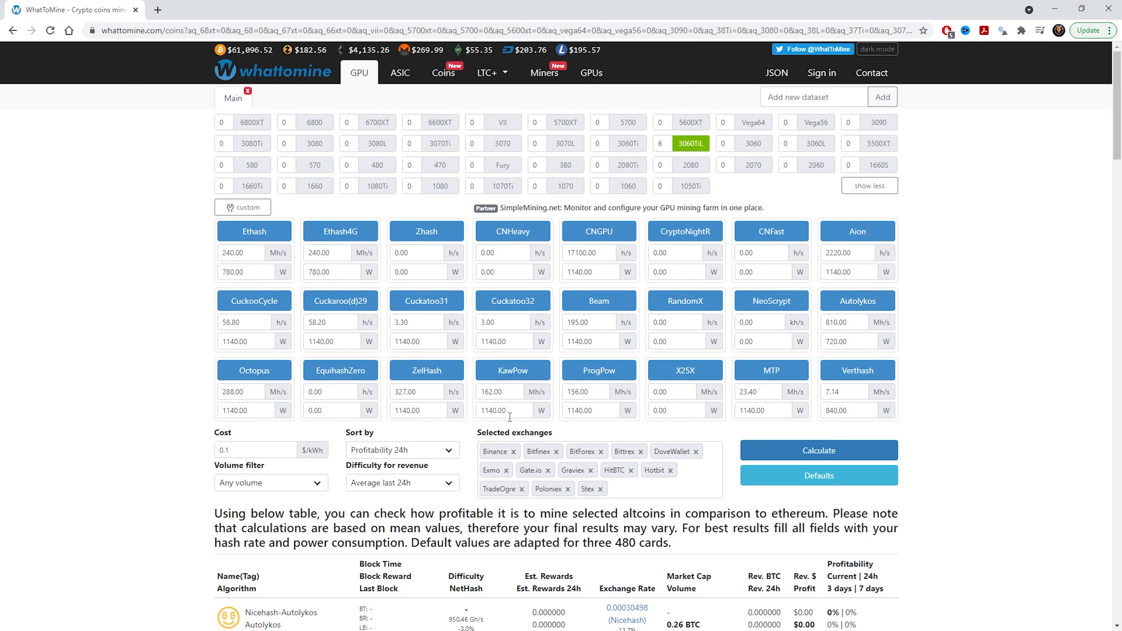
{"action": "mouse_move", "coordinate": [513, 370]}
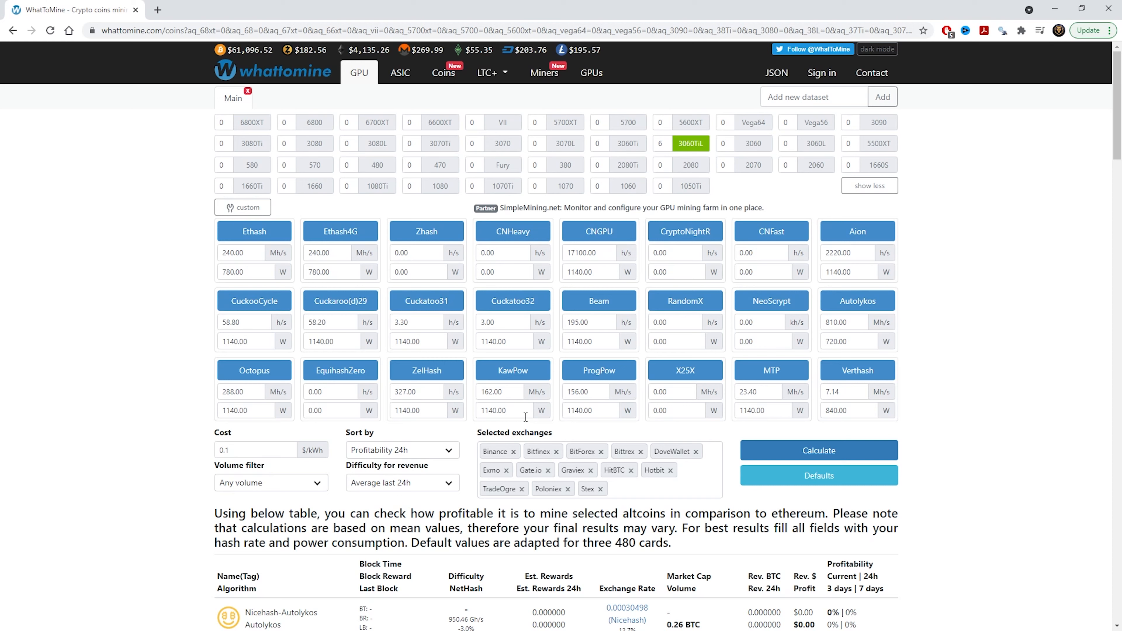
{"action": "mouse_move", "coordinate": [113, 268]}
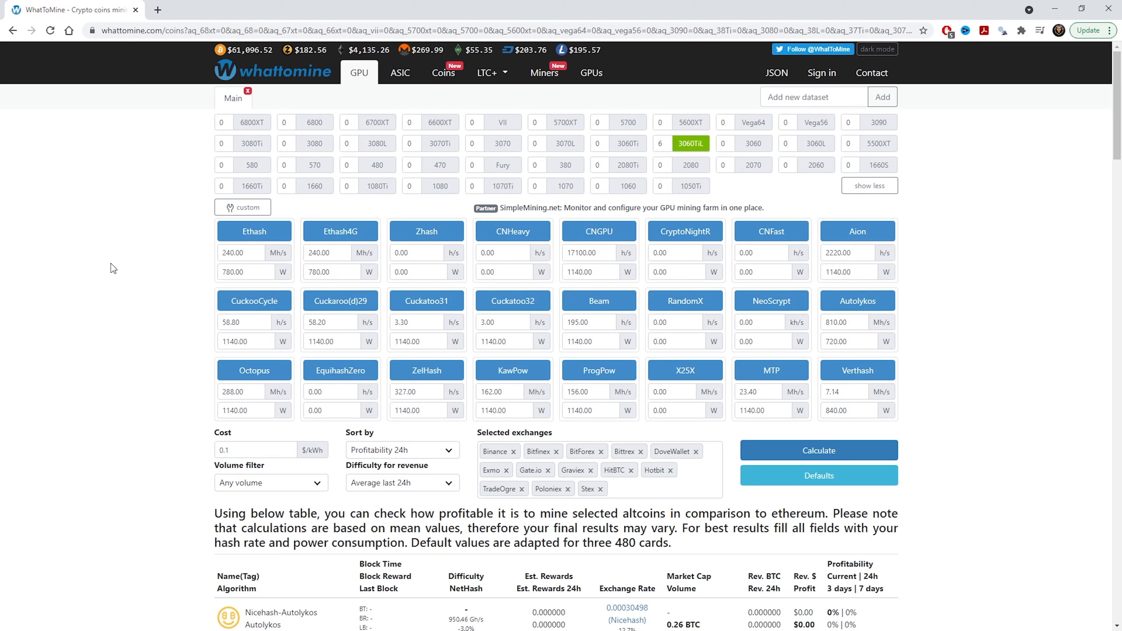
{"action": "mouse_move", "coordinate": [446, 376]}
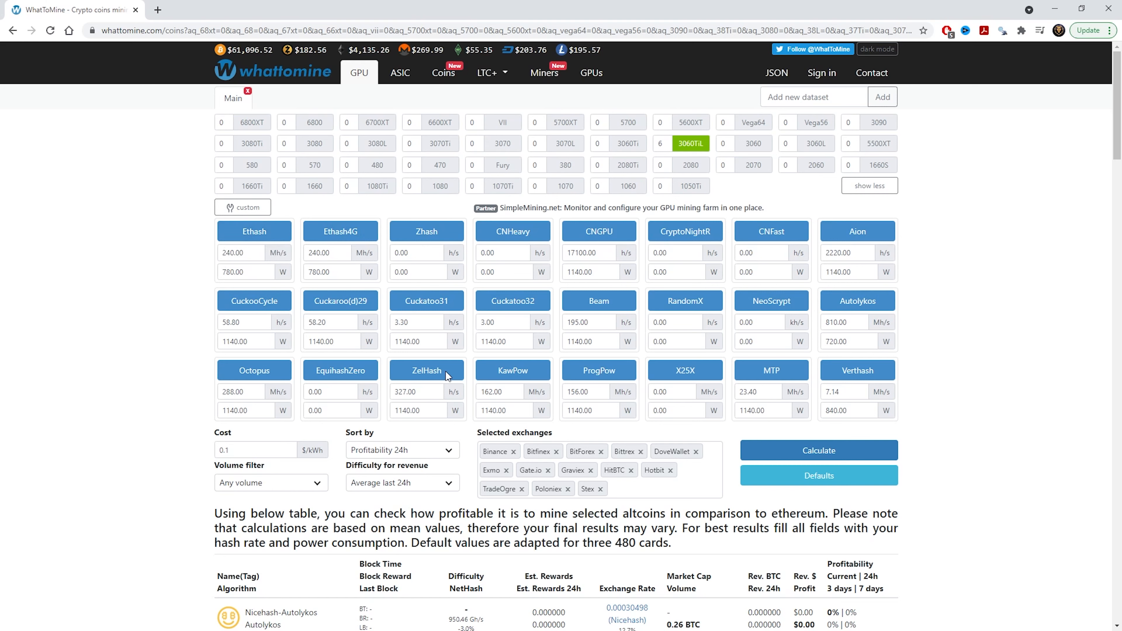
{"action": "mouse_move", "coordinate": [274, 449]}
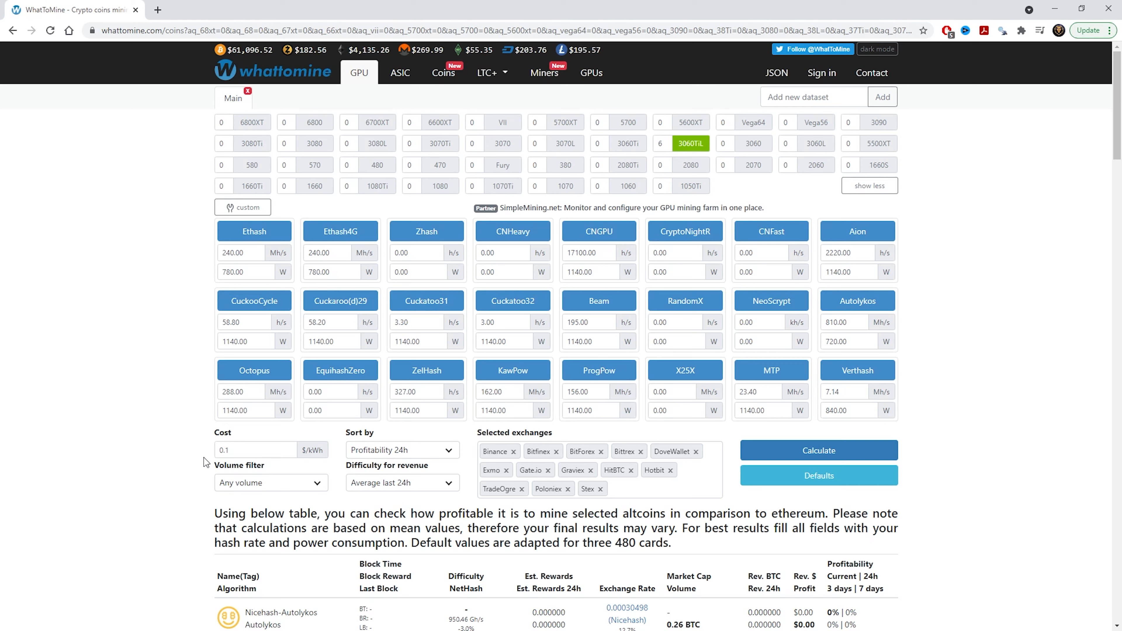
{"action": "mouse_move", "coordinate": [315, 462]}
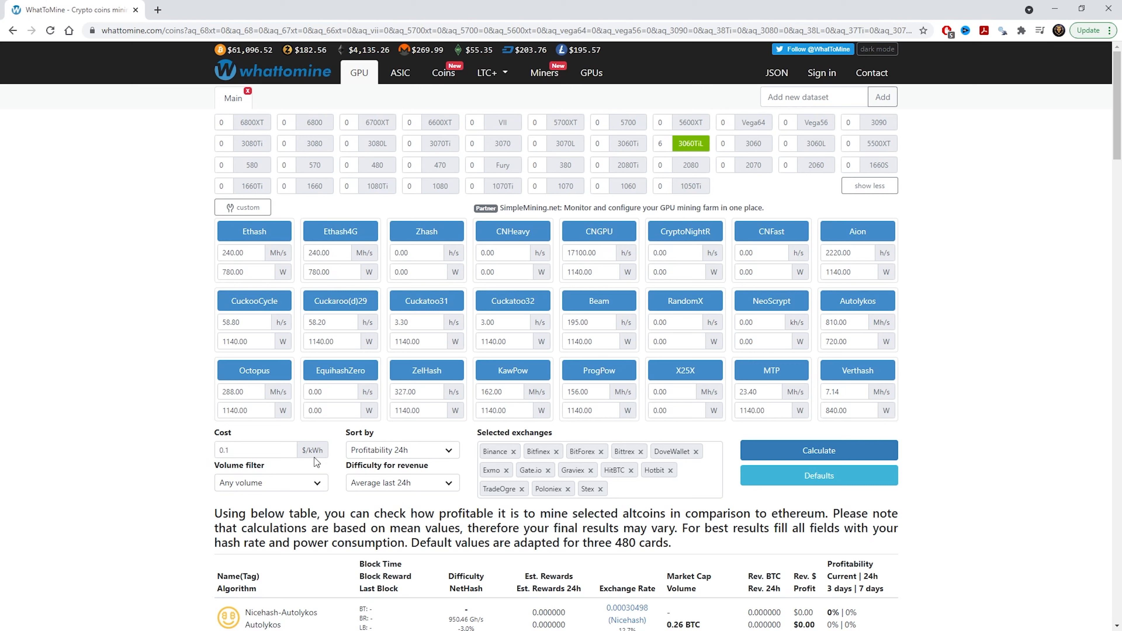
{"action": "mouse_move", "coordinate": [158, 456]}
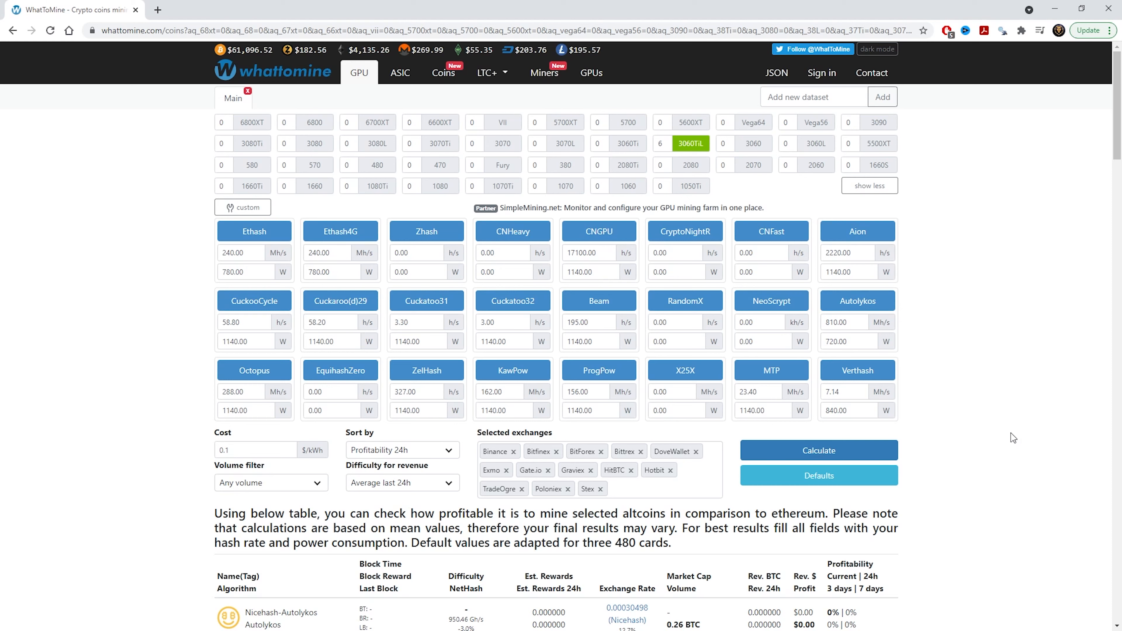
{"action": "mouse_move", "coordinate": [942, 463]}
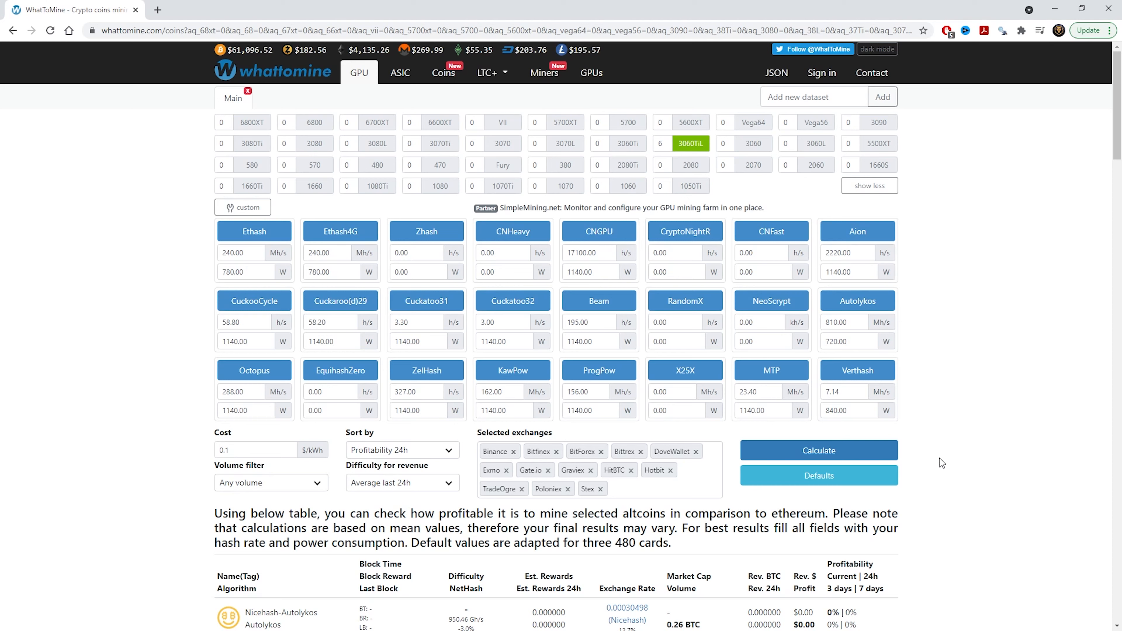
Calculate profitability for the six cards and highlight Ravencoin's $15.65 daily profit.
{"action": "left_click", "coordinate": [819, 450]}
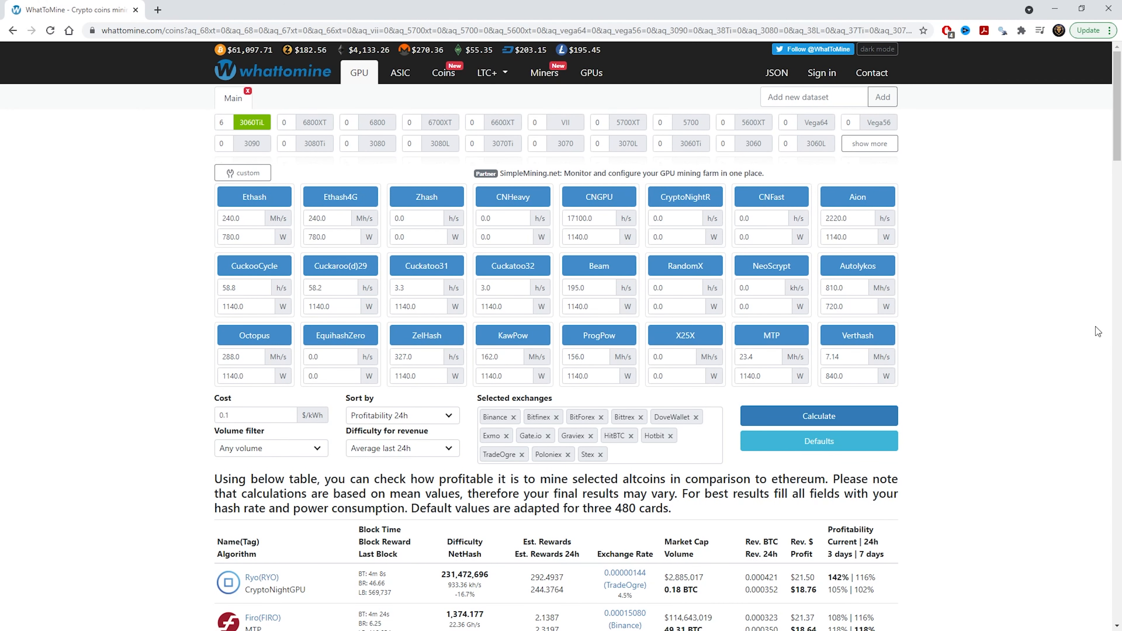
{"action": "scroll", "scroll_direction": "down", "scroll_amount": 3}
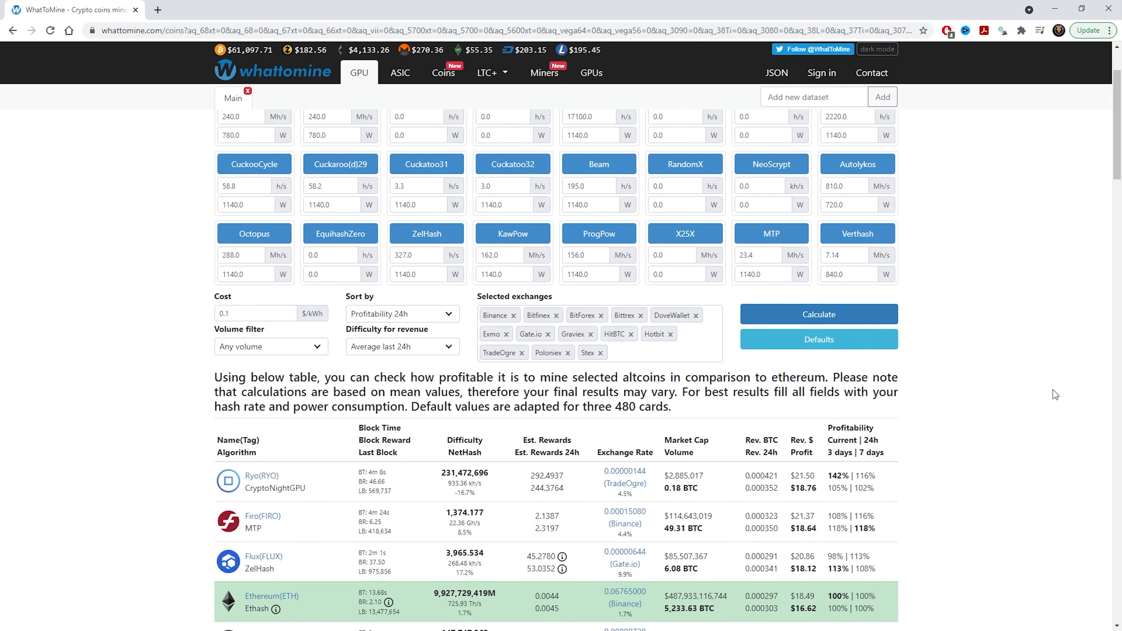
{"action": "scroll", "scroll_direction": "down", "scroll_amount": 3}
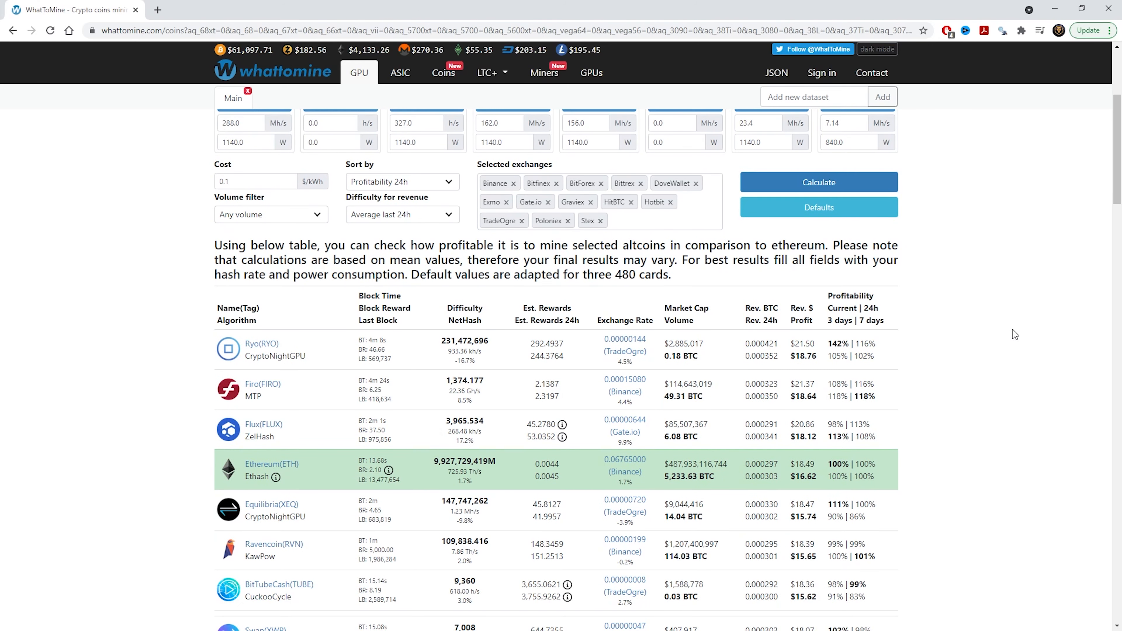
{"action": "scroll", "scroll_direction": "down", "scroll_amount": 3}
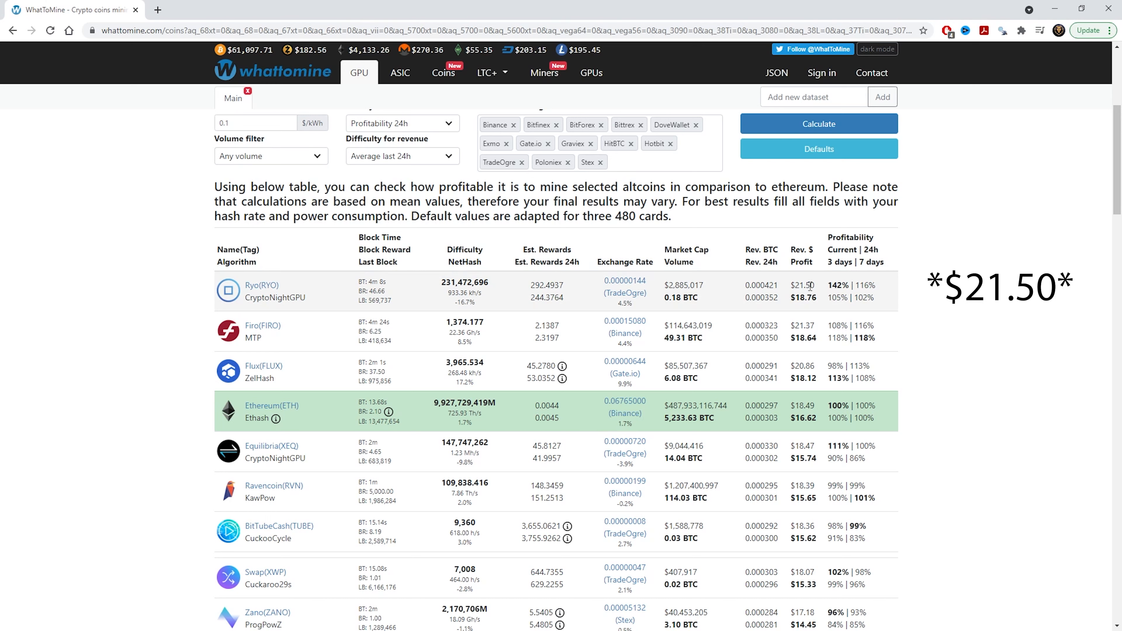
{"action": "mouse_move", "coordinate": [829, 305]}
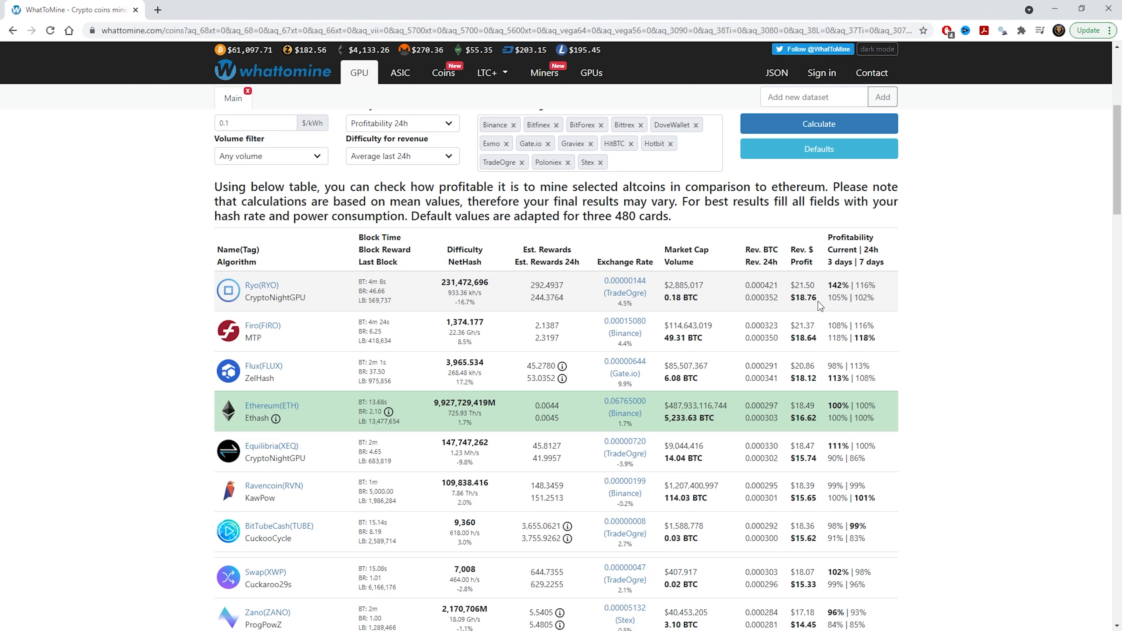
{"action": "mouse_move", "coordinate": [295, 499]}
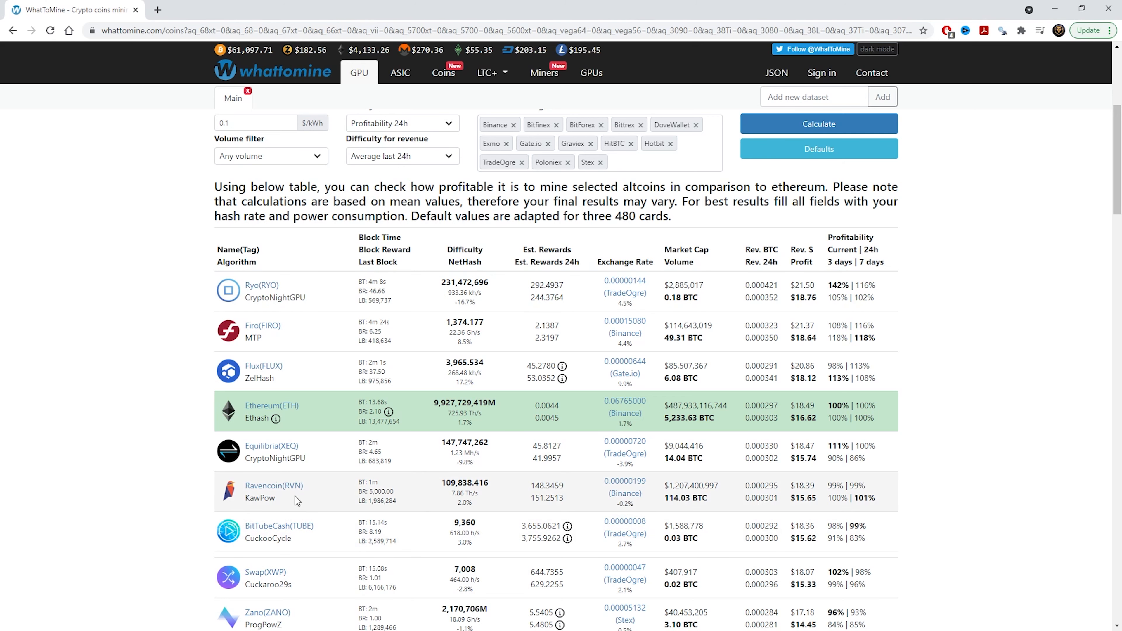
{"action": "mouse_move", "coordinate": [825, 494]}
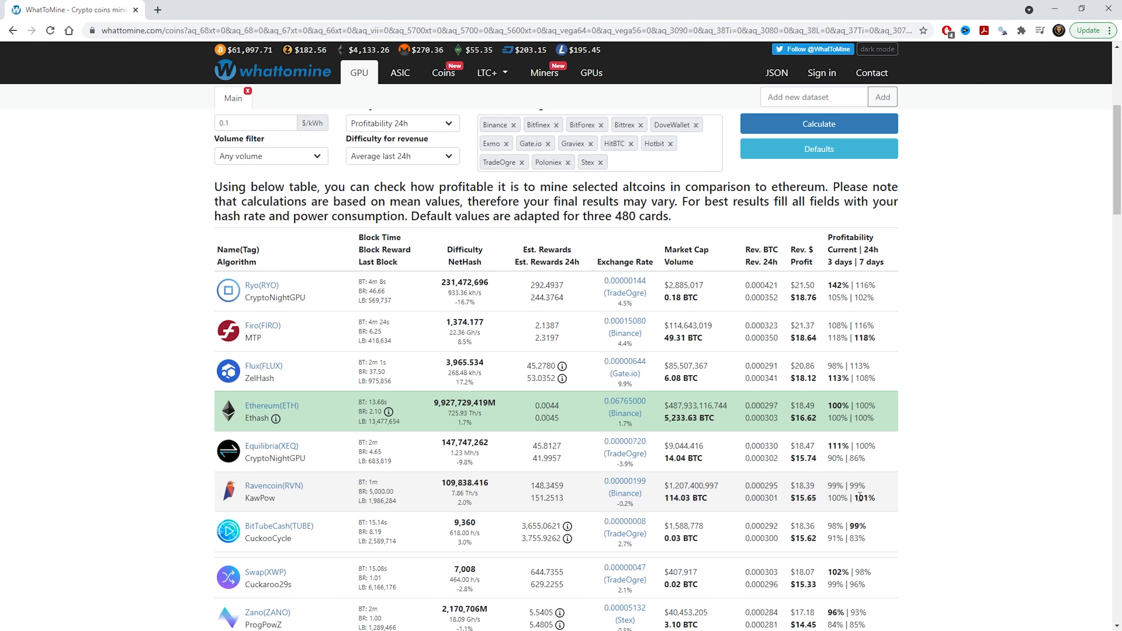
{"action": "mouse_move", "coordinate": [1071, 378]}
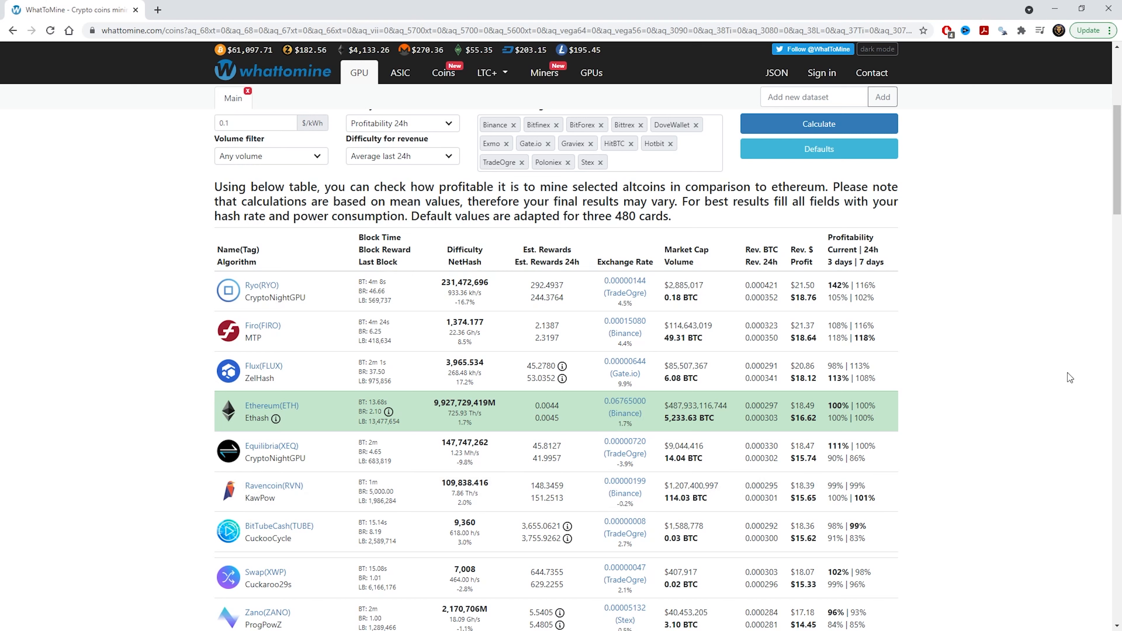
{"action": "mouse_move", "coordinate": [207, 303]}
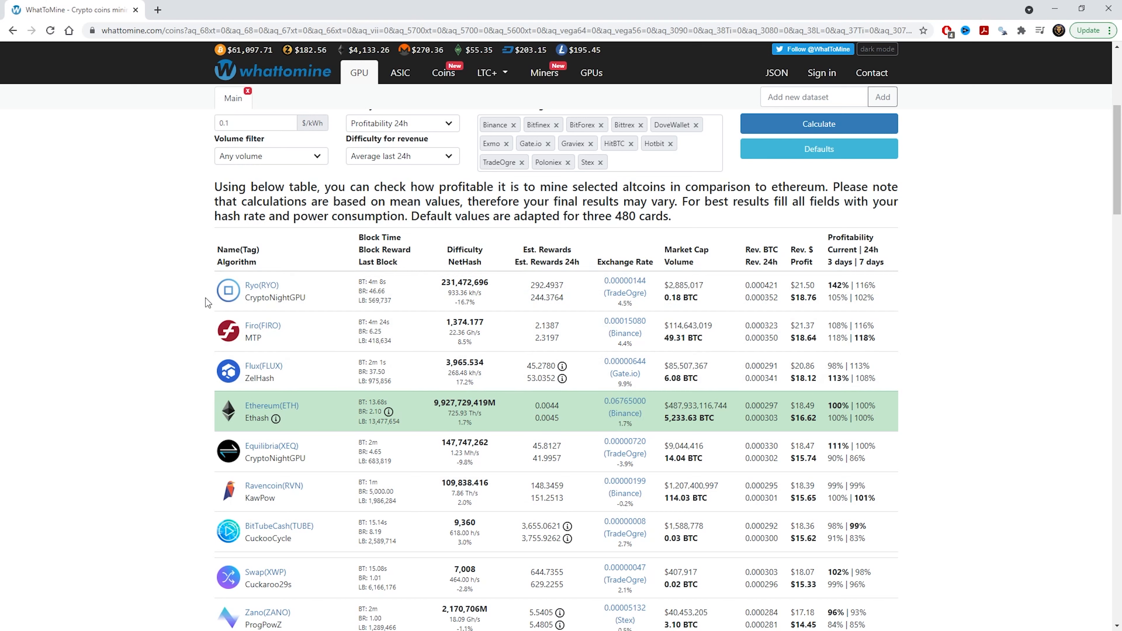
{"action": "mouse_move", "coordinate": [311, 449]}
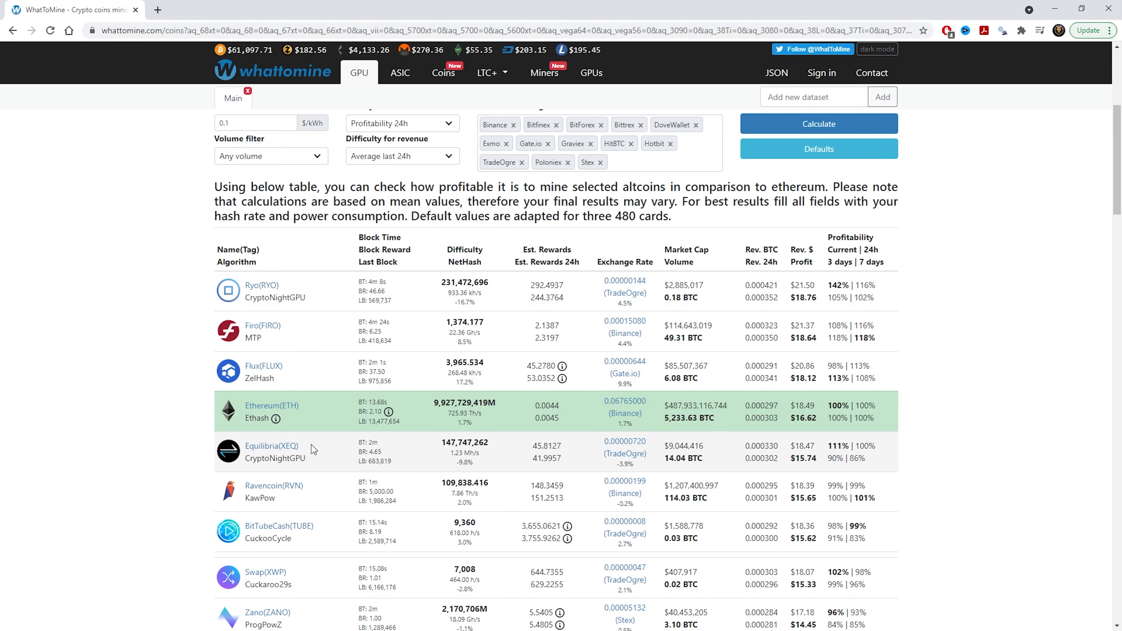
{"action": "mouse_move", "coordinate": [271, 289]}
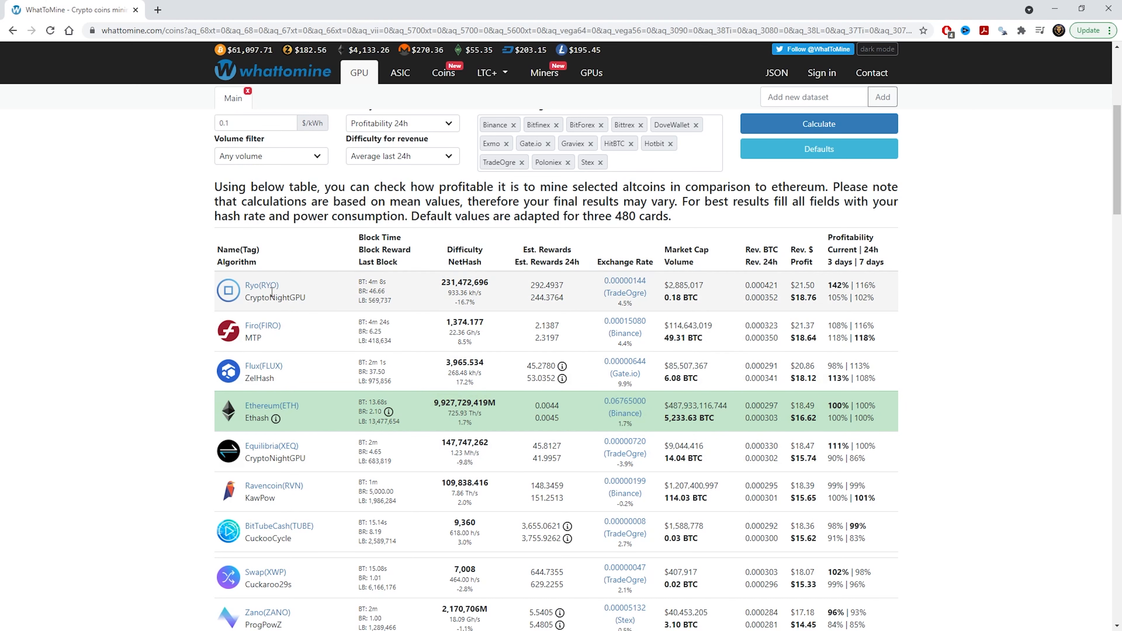
{"action": "mouse_move", "coordinate": [317, 428]}
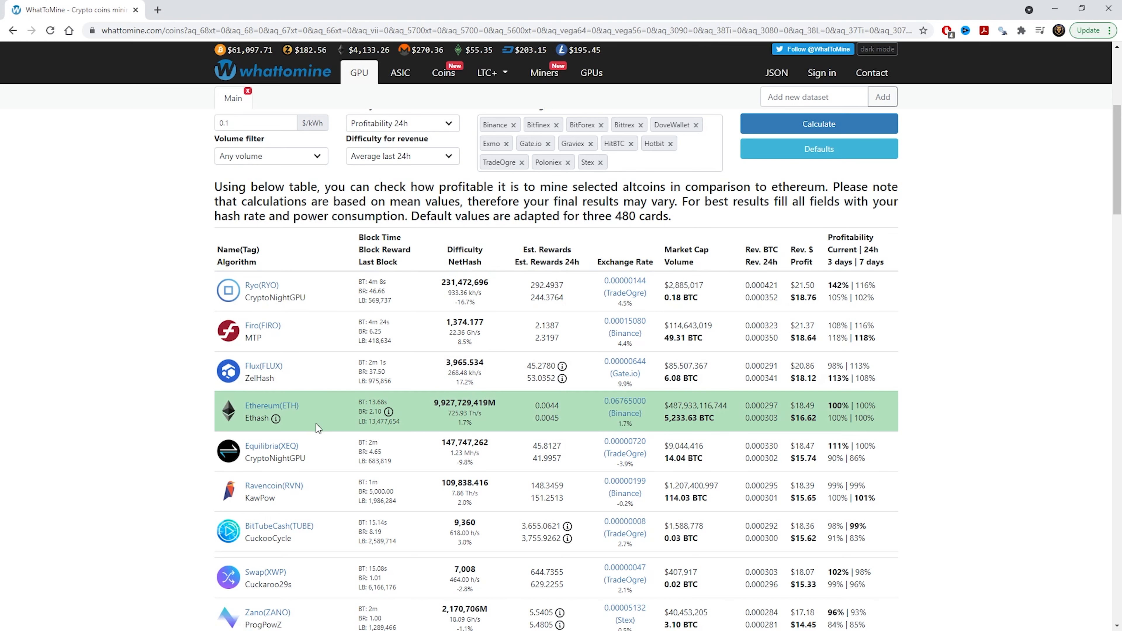
{"action": "mouse_move", "coordinate": [306, 477]}
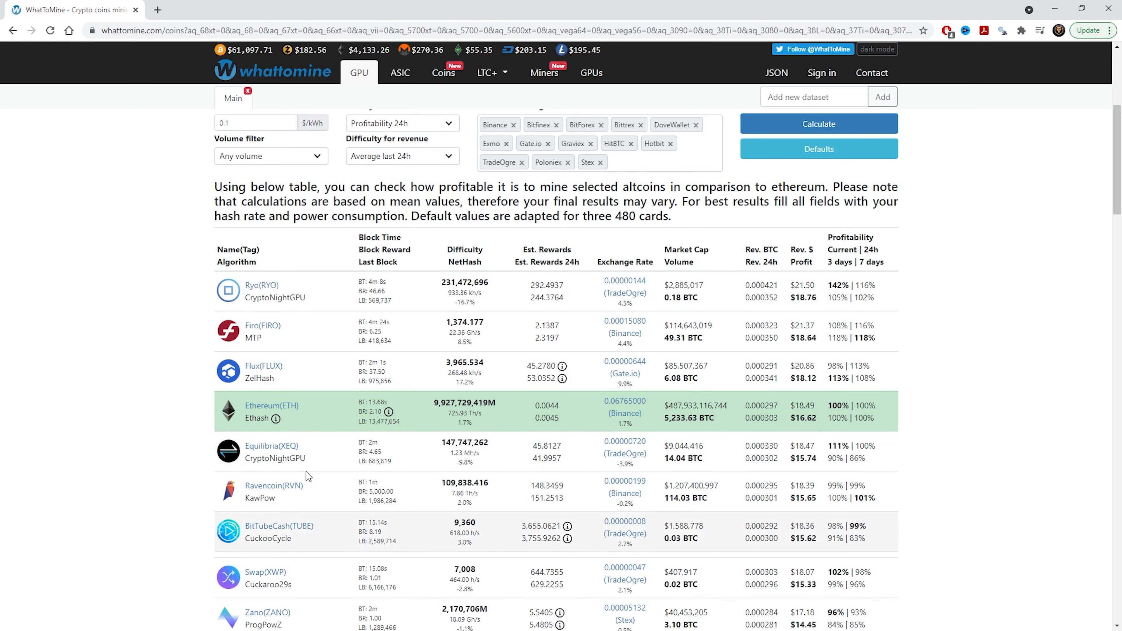
{"action": "mouse_move", "coordinate": [174, 545]}
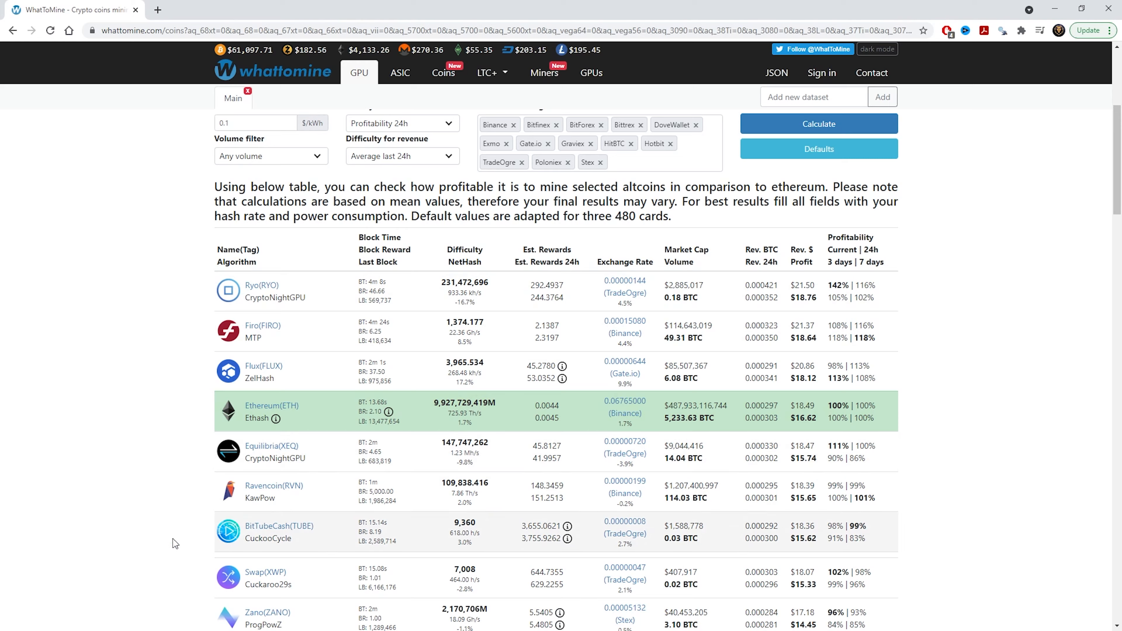
{"action": "scroll", "scroll_direction": "down", "scroll_amount": 3}
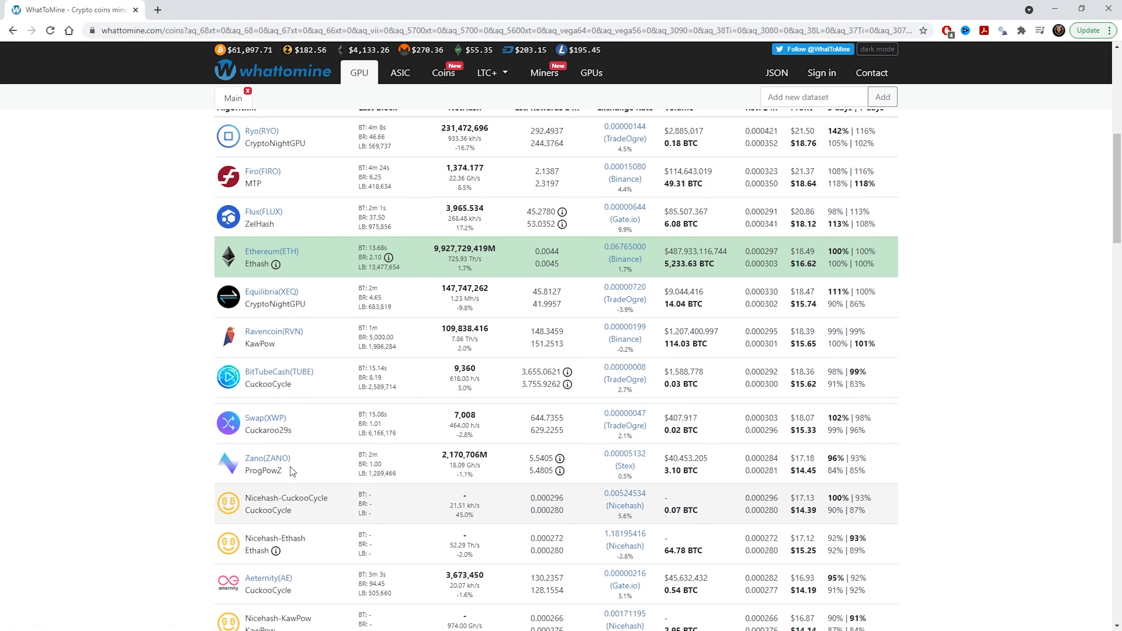
{"action": "scroll", "scroll_direction": "up", "scroll_amount": 3}
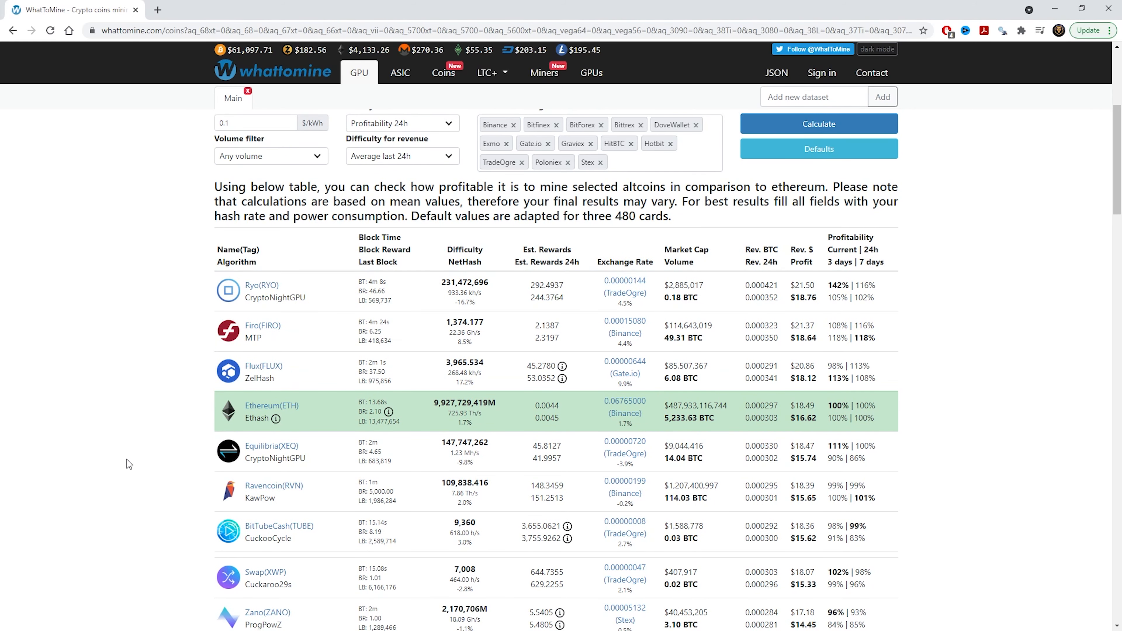
{"action": "mouse_move", "coordinate": [273, 486]}
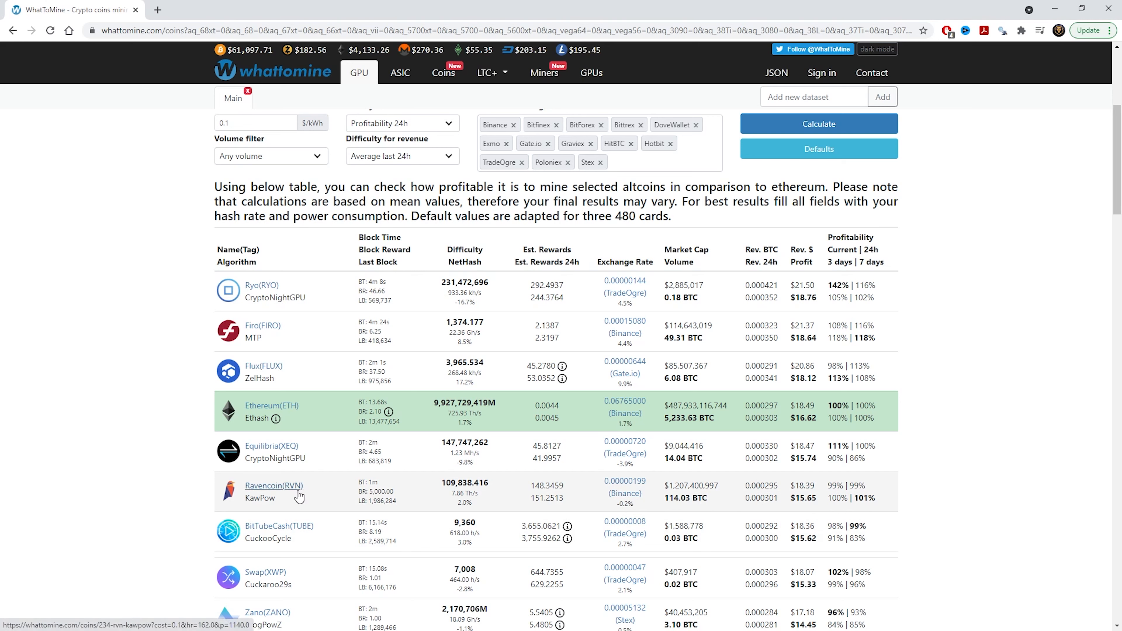
{"action": "mouse_move", "coordinate": [532, 494]}
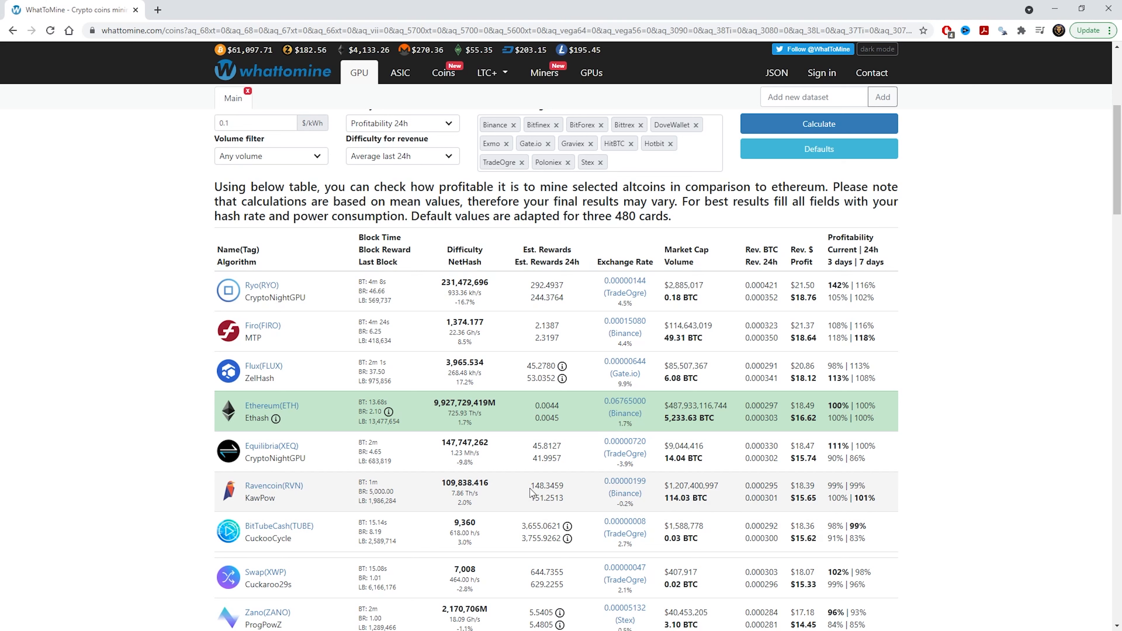
{"action": "double_click", "coordinate": [536, 499]}
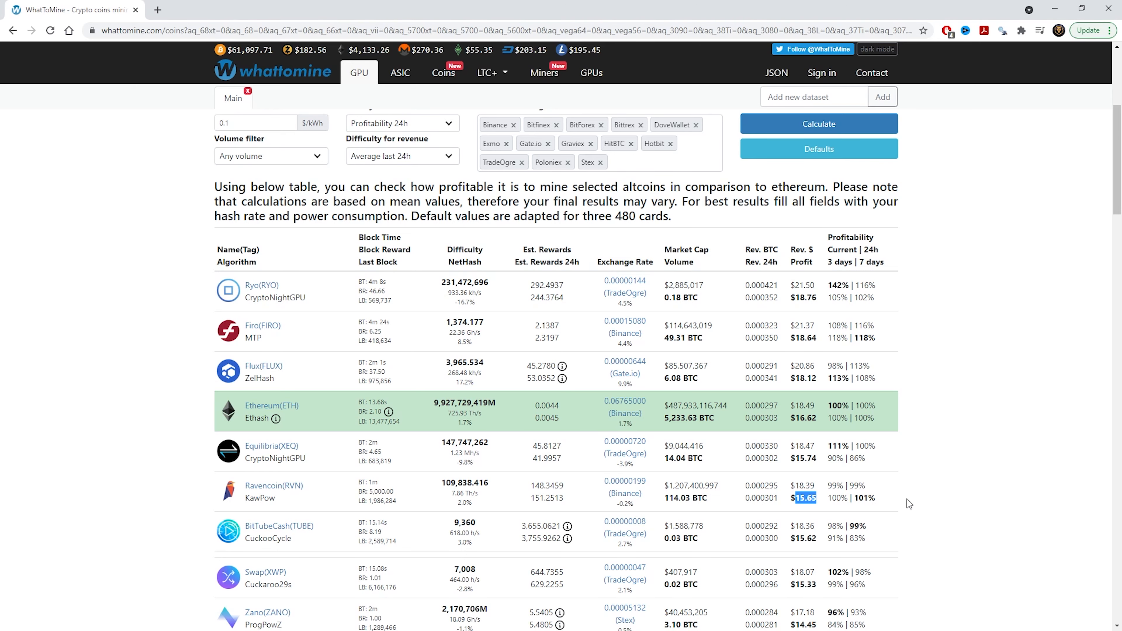
Open Ravencoin's calculator page from the GPU coin table, showing $15.67 daily profit.
{"action": "scroll", "scroll_direction": "up", "scroll_amount": 3}
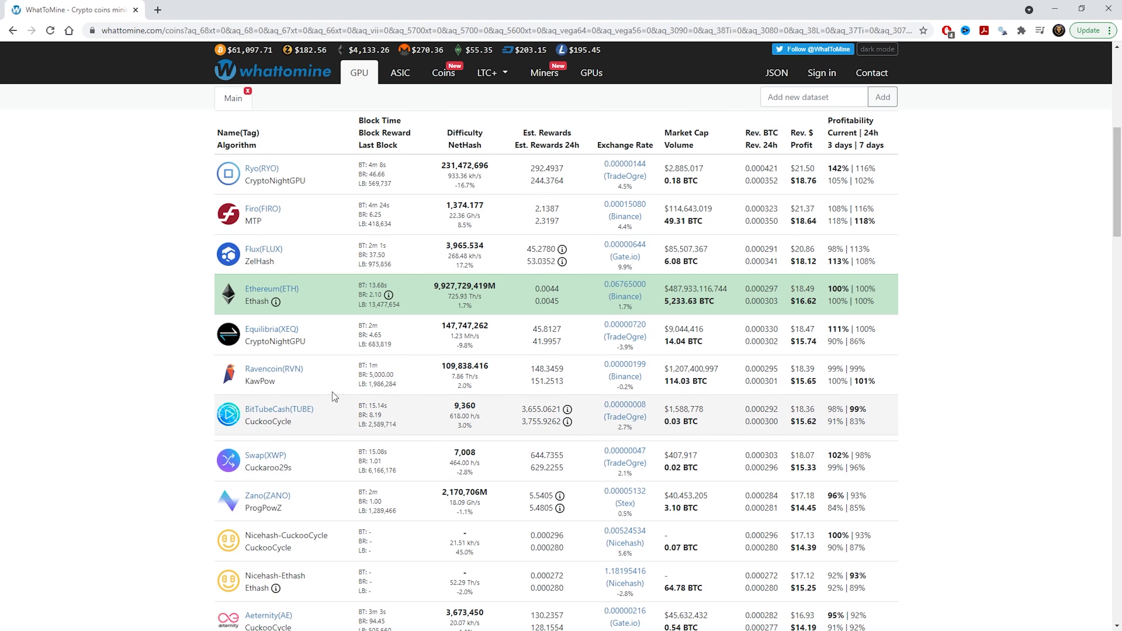
{"action": "mouse_move", "coordinate": [301, 379]}
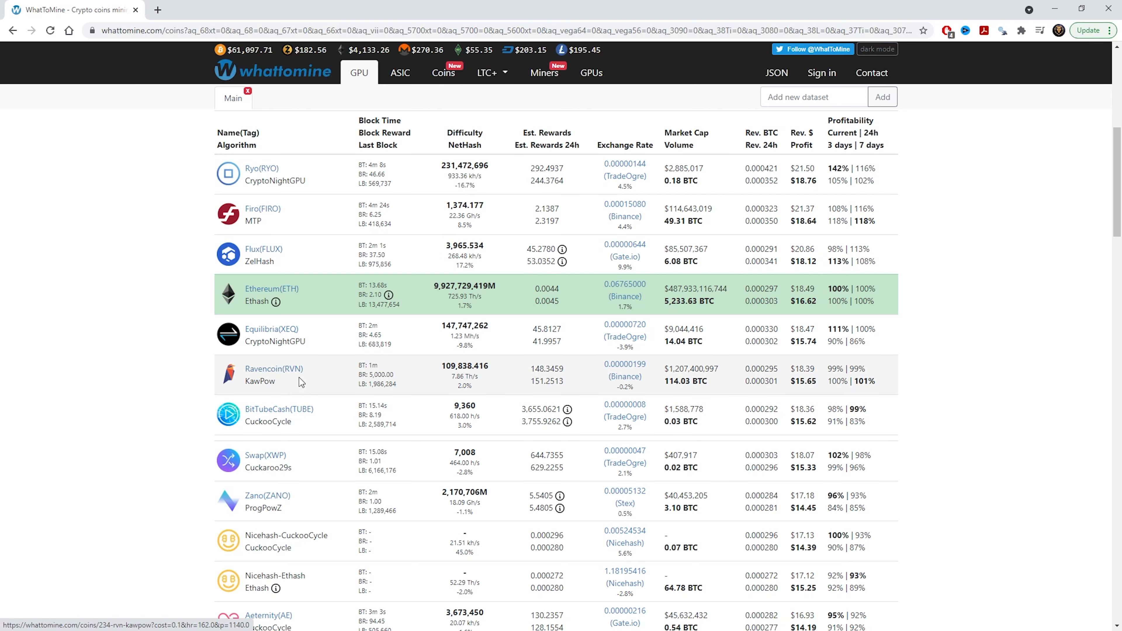
{"action": "left_click", "coordinate": [271, 369]}
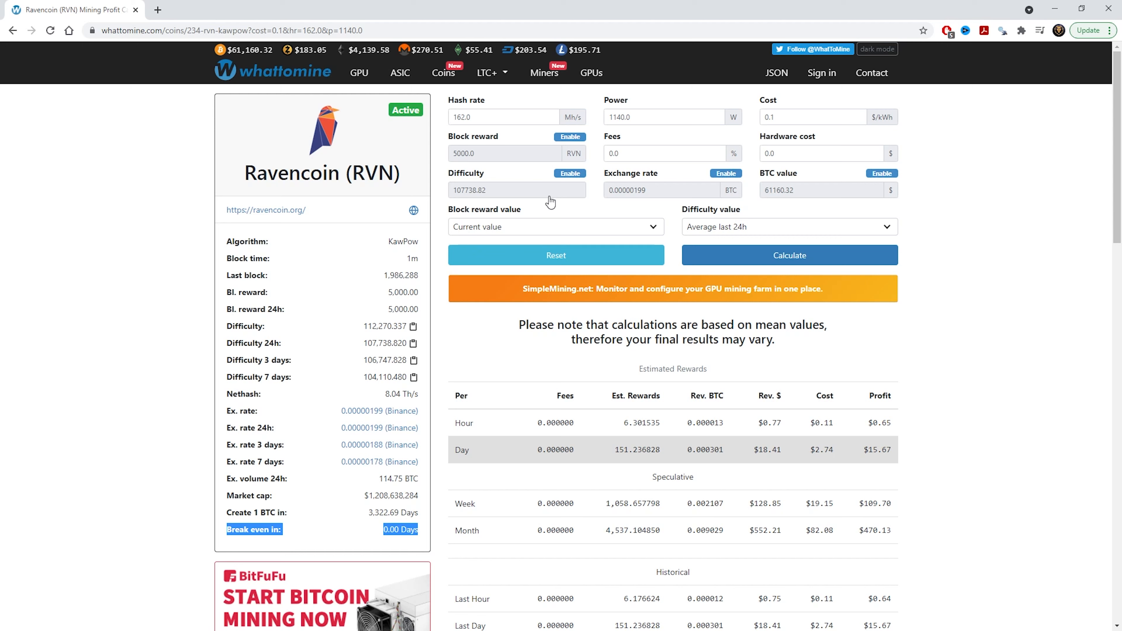
Compute 680 × 6 = 4,080 in Windows Calculator as the total card cost.
{"action": "left_click", "coordinate": [503, 117]}
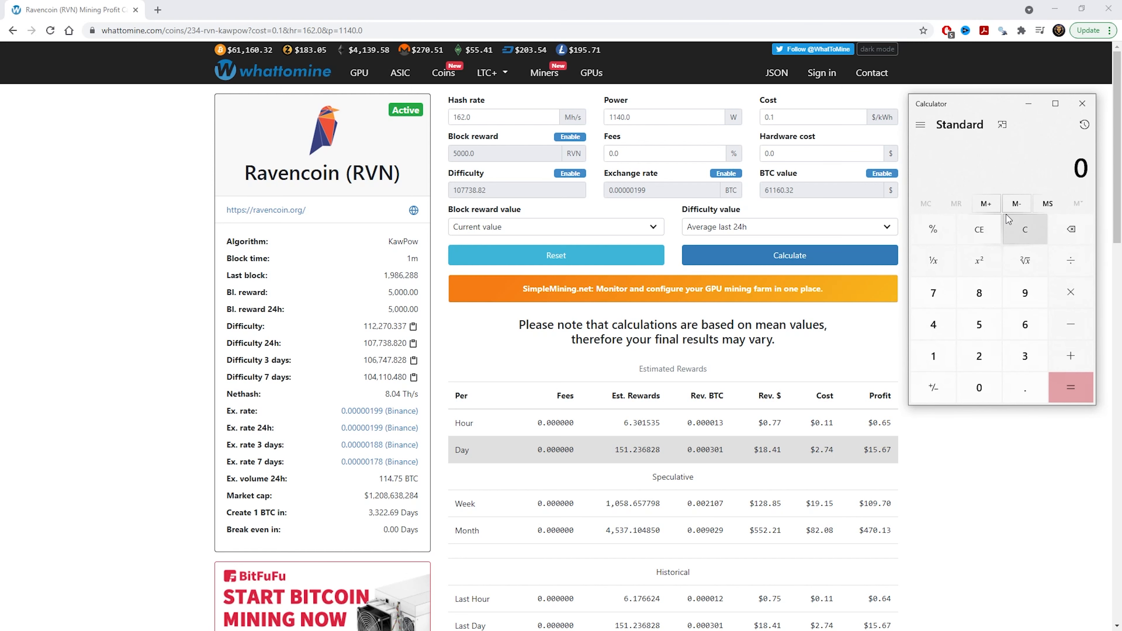
{"action": "mouse_move", "coordinate": [986, 204]}
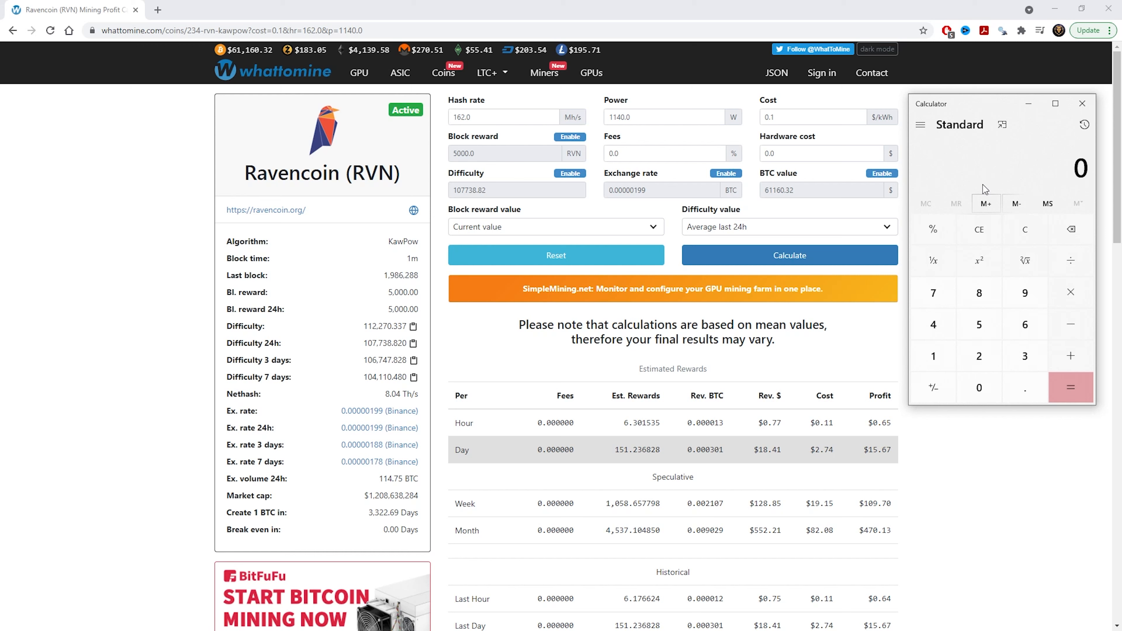
{"action": "mouse_move", "coordinate": [979, 356]}
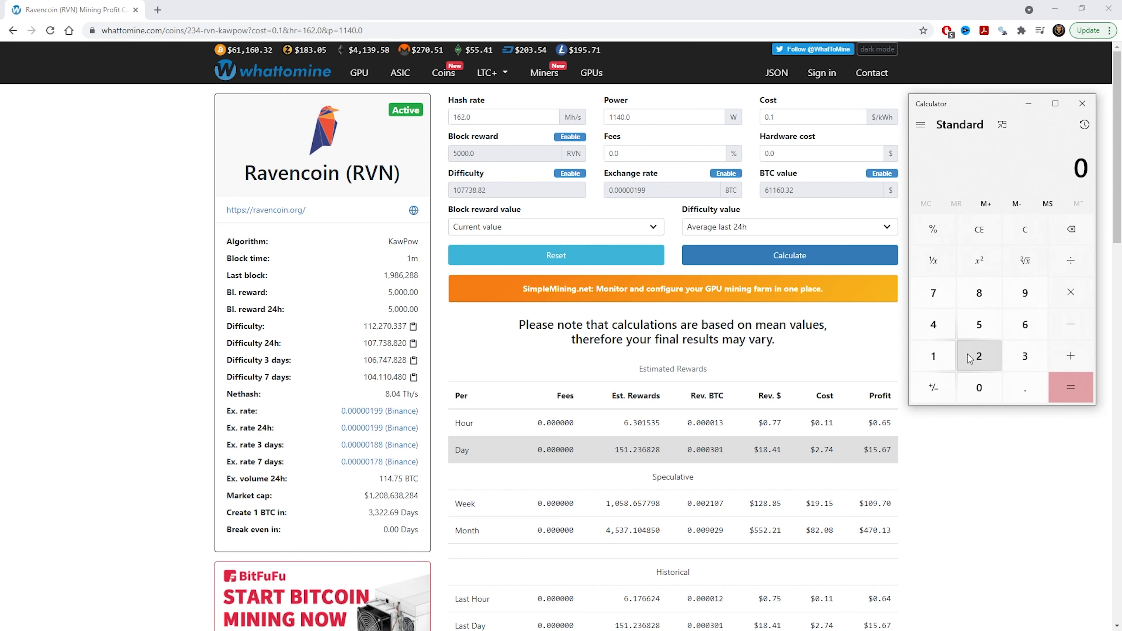
{"action": "mouse_move", "coordinate": [1024, 325]}
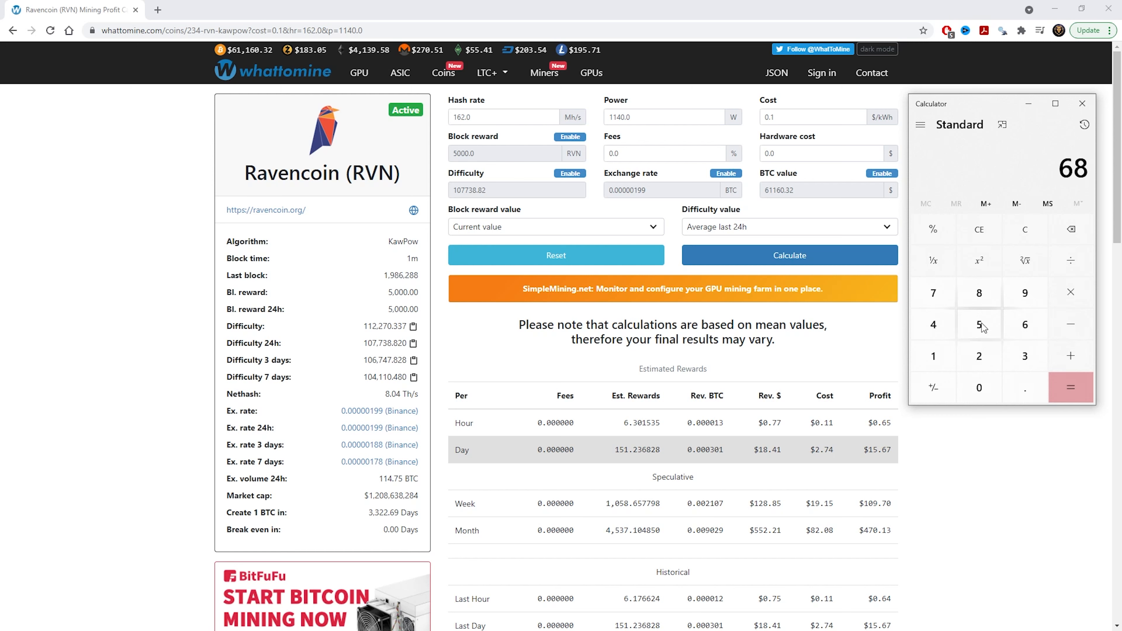
{"action": "left_click", "coordinate": [979, 387]}
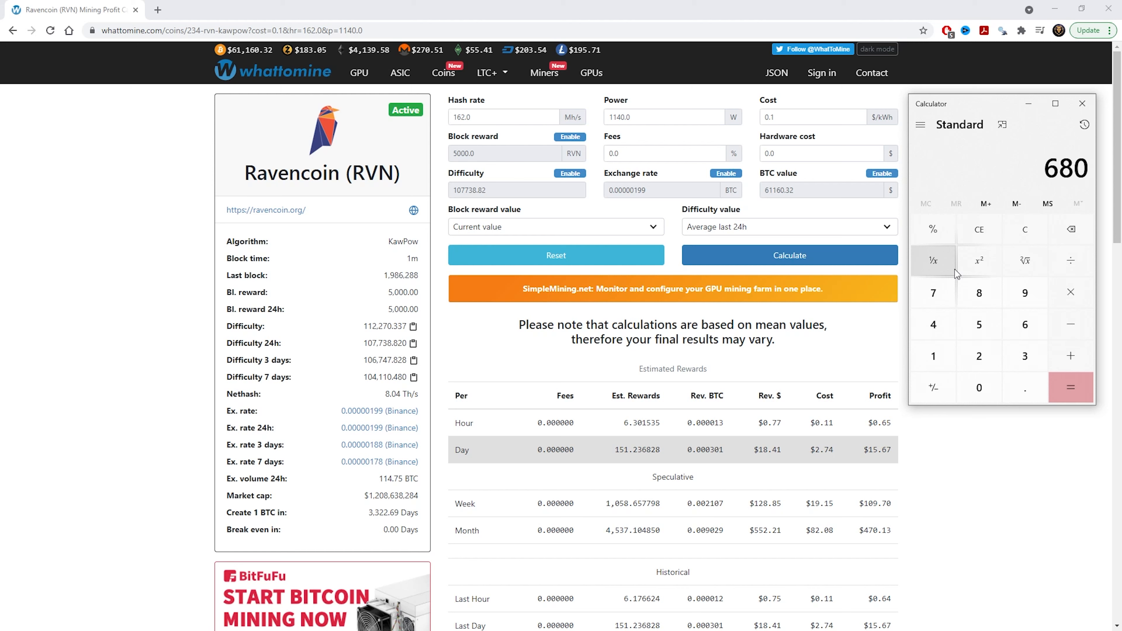
{"action": "mouse_move", "coordinate": [934, 229]}
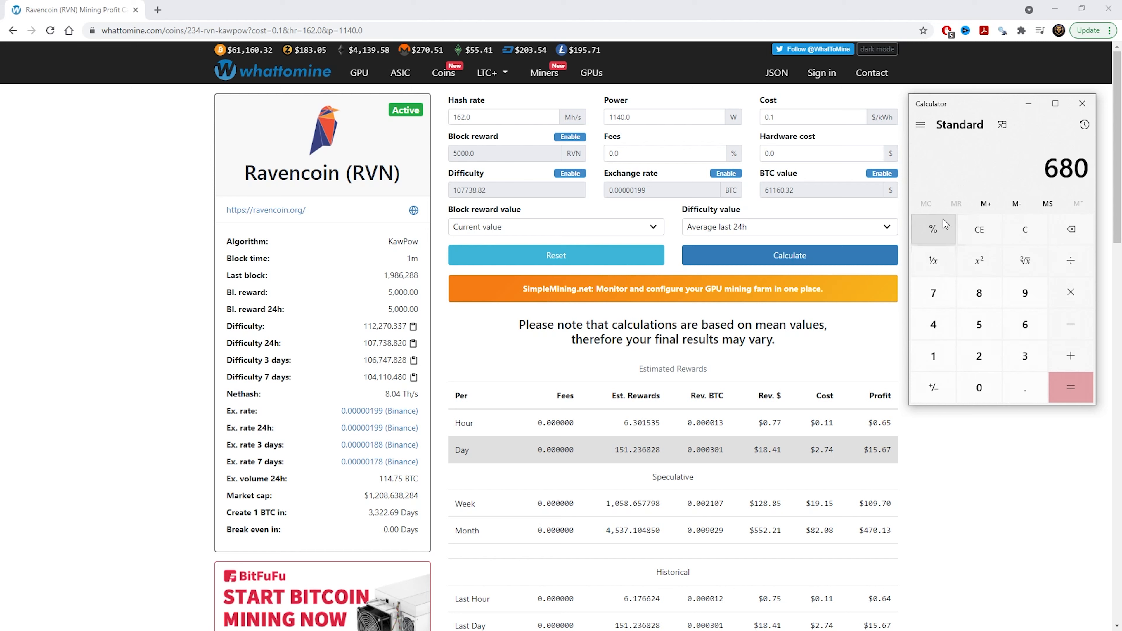
{"action": "mouse_move", "coordinate": [1032, 181]}
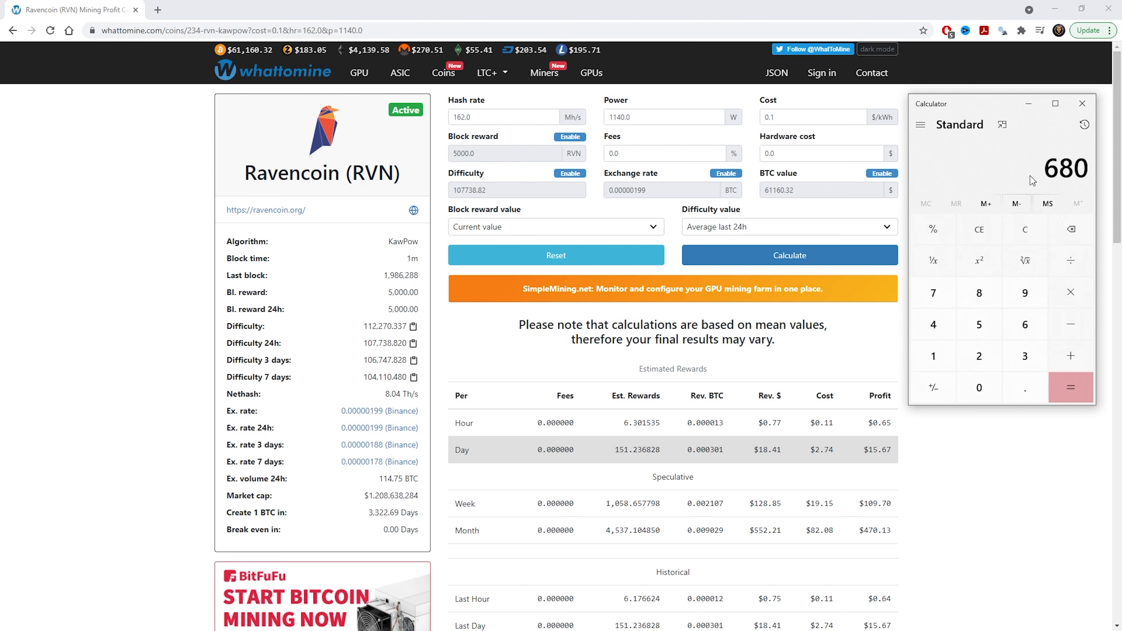
{"action": "left_click", "coordinate": [1071, 292]}
{"action": "type", "text": "6"}
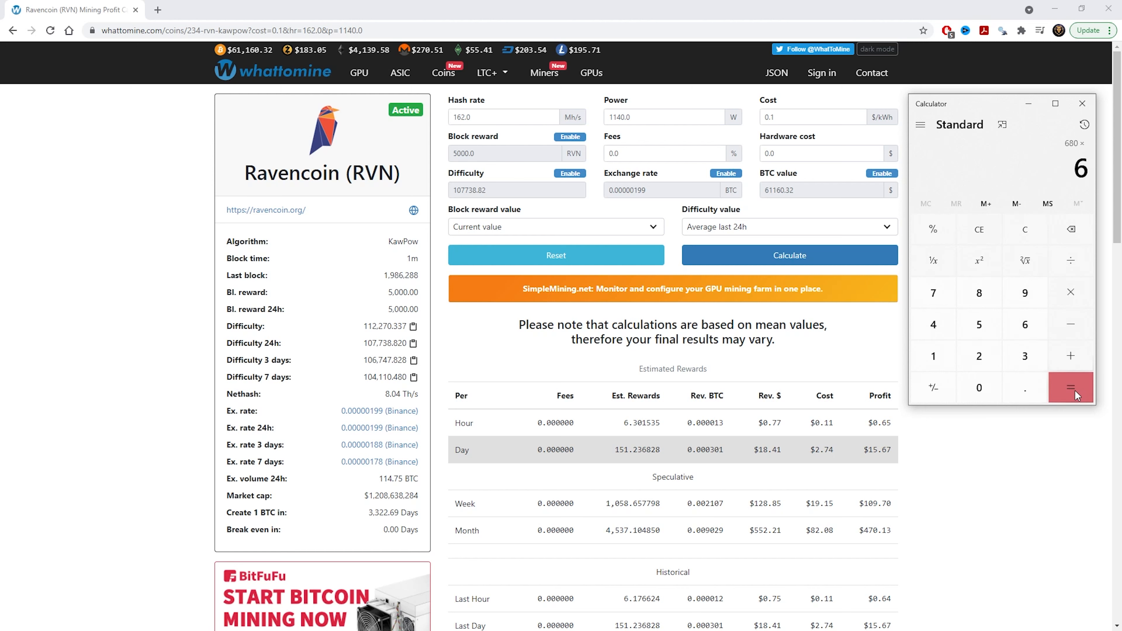
{"action": "left_click", "coordinate": [1071, 387]}
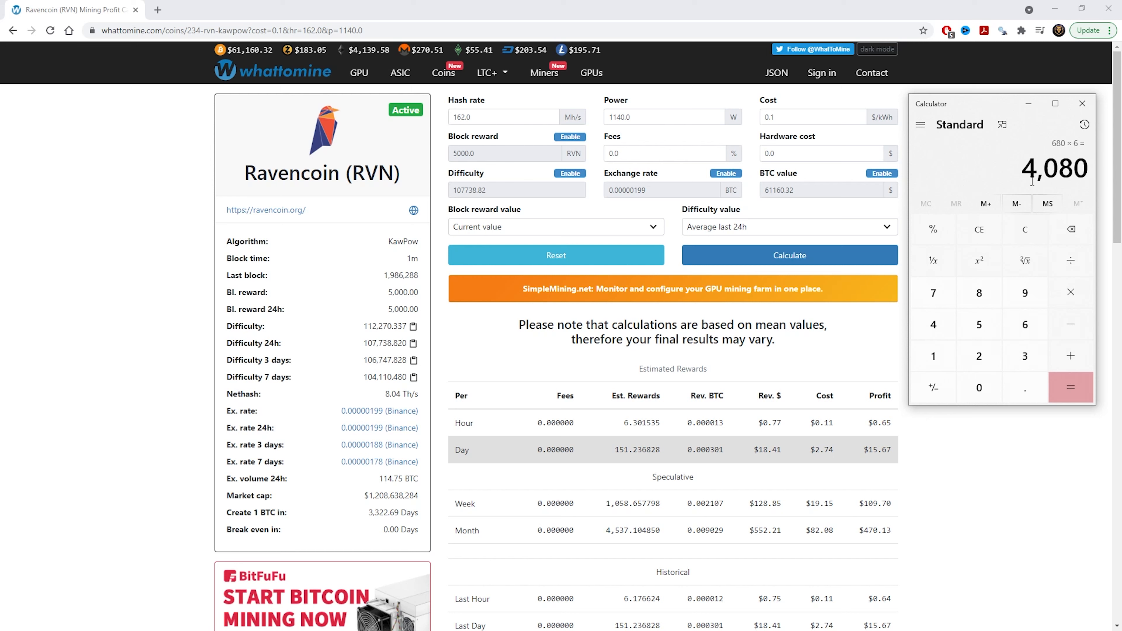
{"action": "mouse_move", "coordinate": [694, 214]}
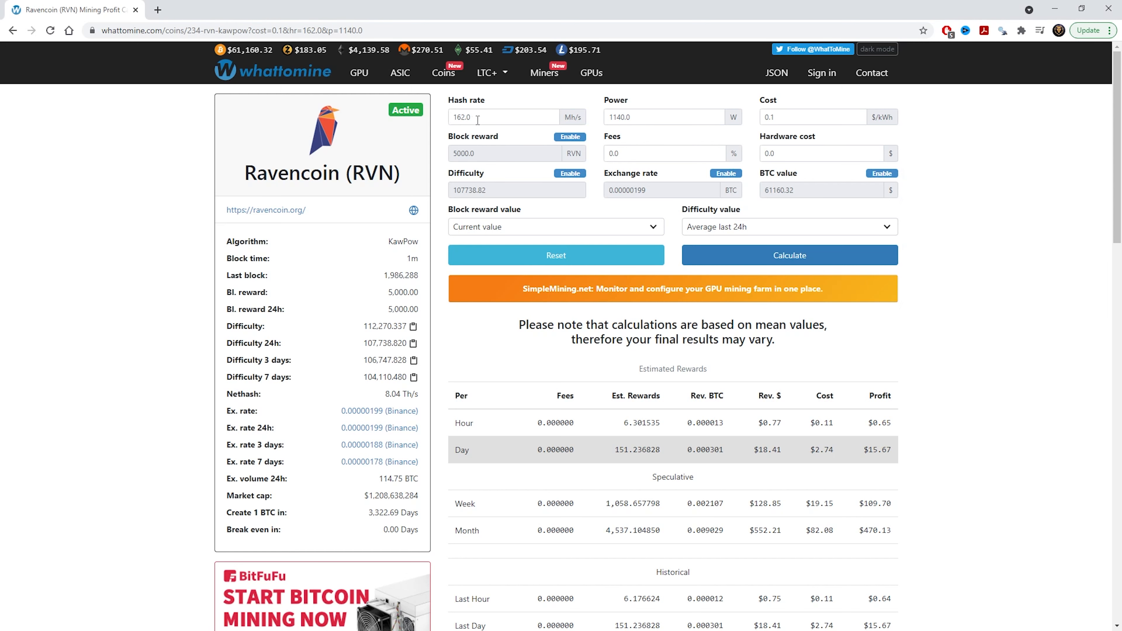
{"action": "mouse_move", "coordinate": [642, 118]}
{"action": "type", "text": "4080"}
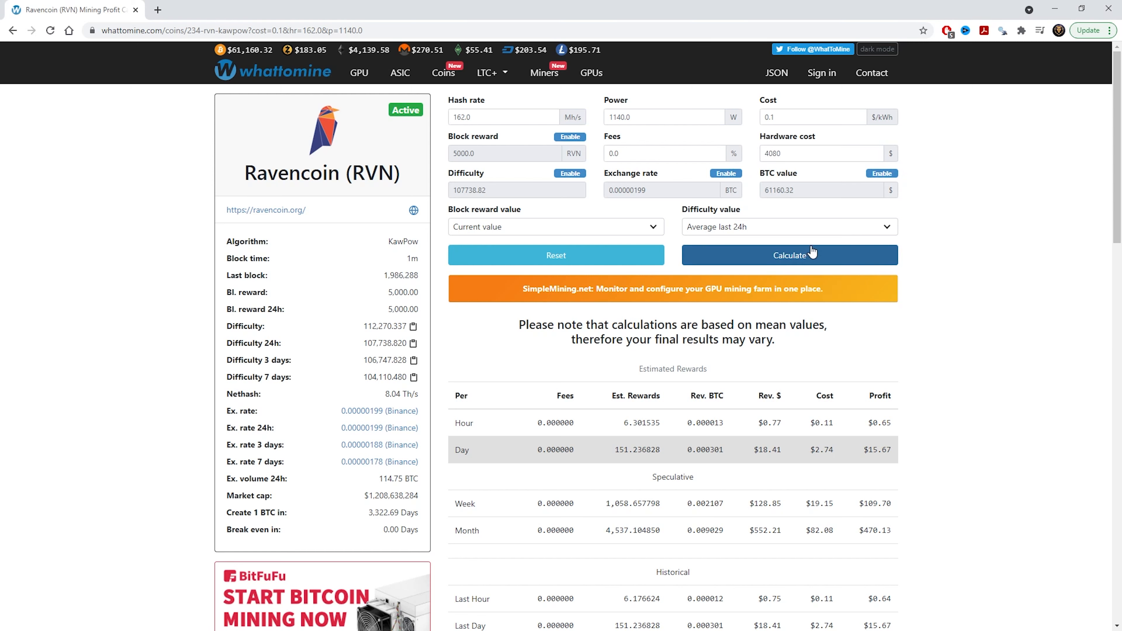
{"action": "mouse_move", "coordinate": [829, 255]}
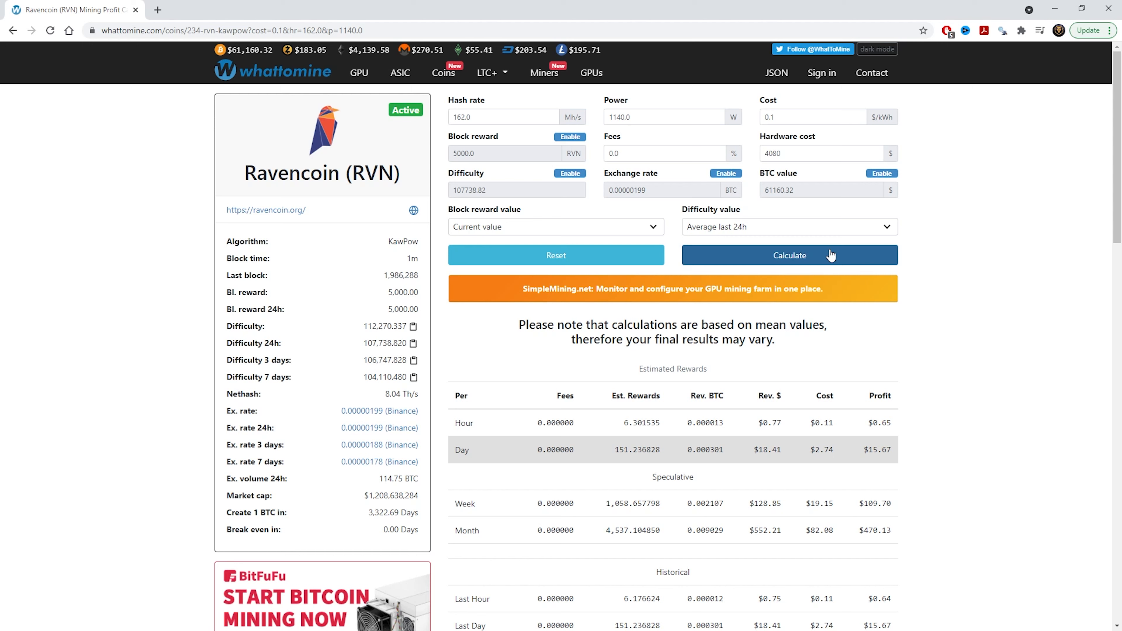
{"action": "mouse_move", "coordinate": [863, 257]}
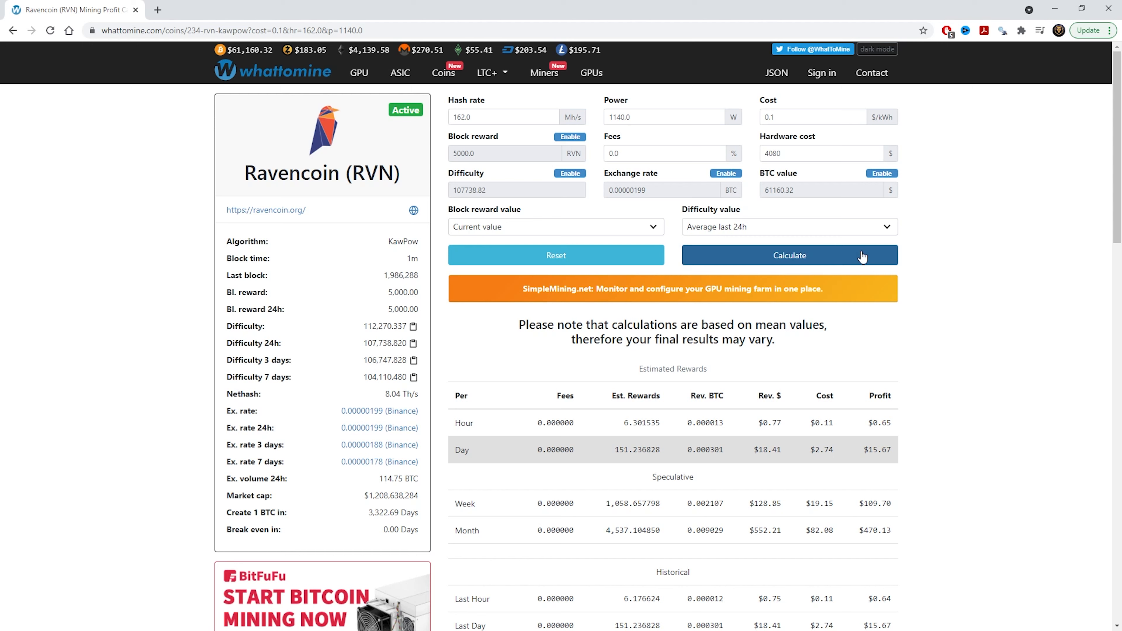
Recalculate Ravencoin profitability with a $4,080 hardware cost, giving 259.25-day break-even.
{"action": "left_click", "coordinate": [789, 256]}
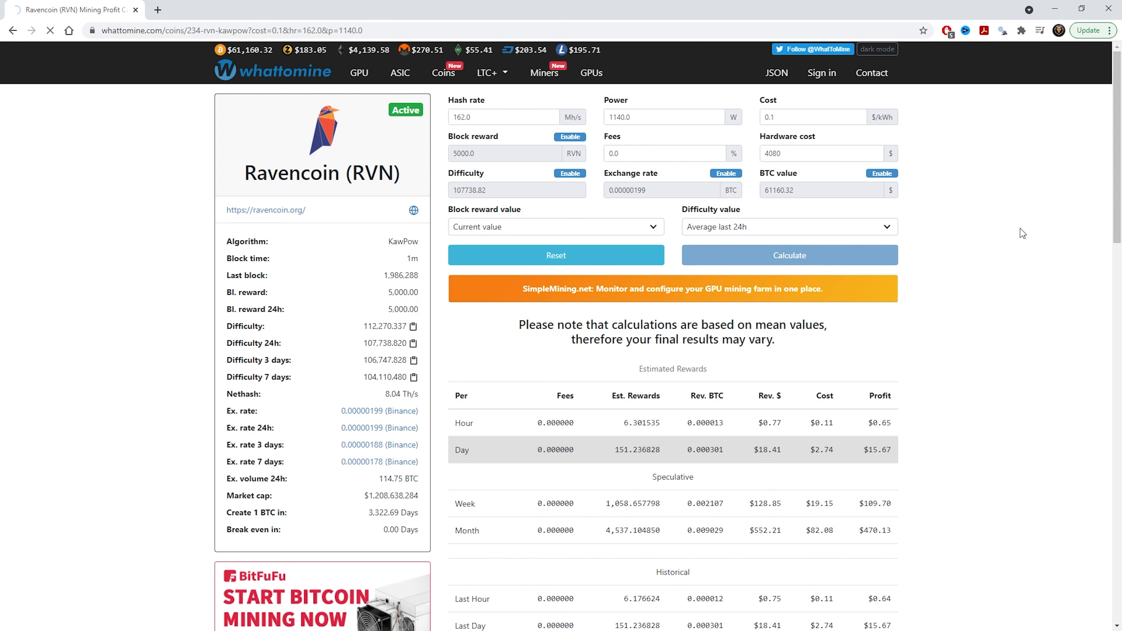
{"action": "left_click", "coordinate": [788, 255]}
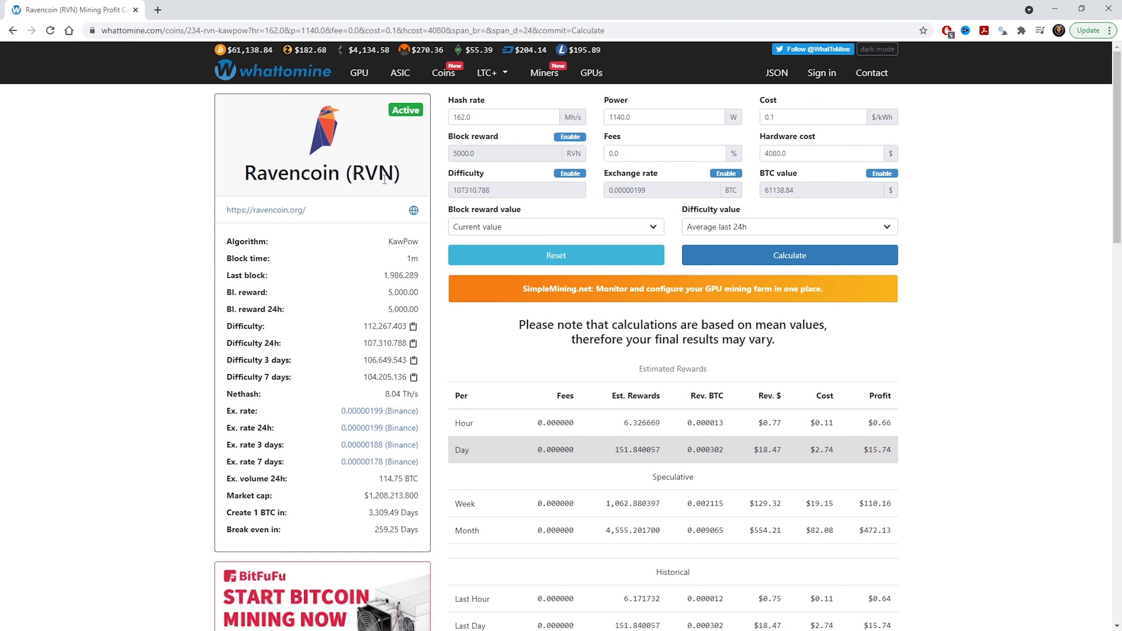
{"action": "mouse_move", "coordinate": [1016, 257]}
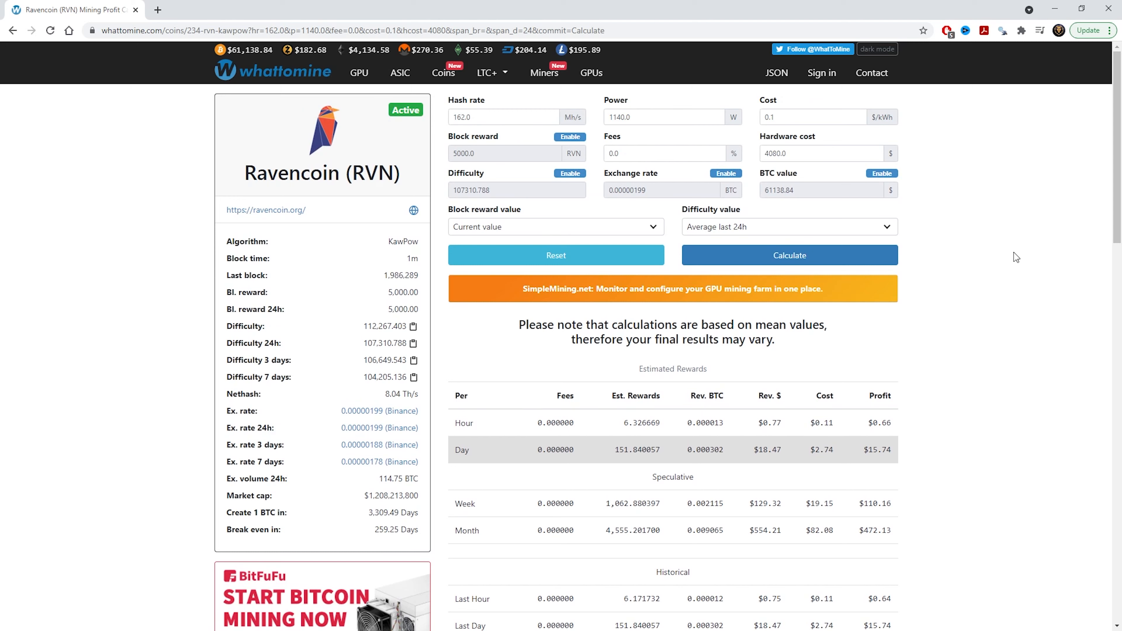
{"action": "mouse_move", "coordinate": [340, 540]}
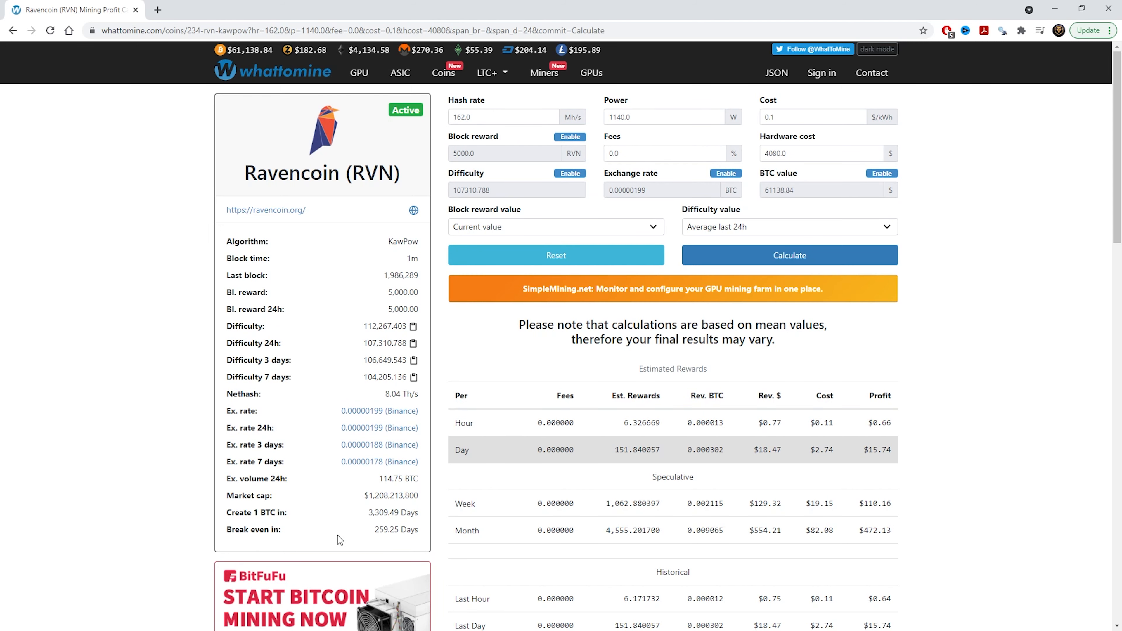
{"action": "mouse_move", "coordinate": [379, 542]}
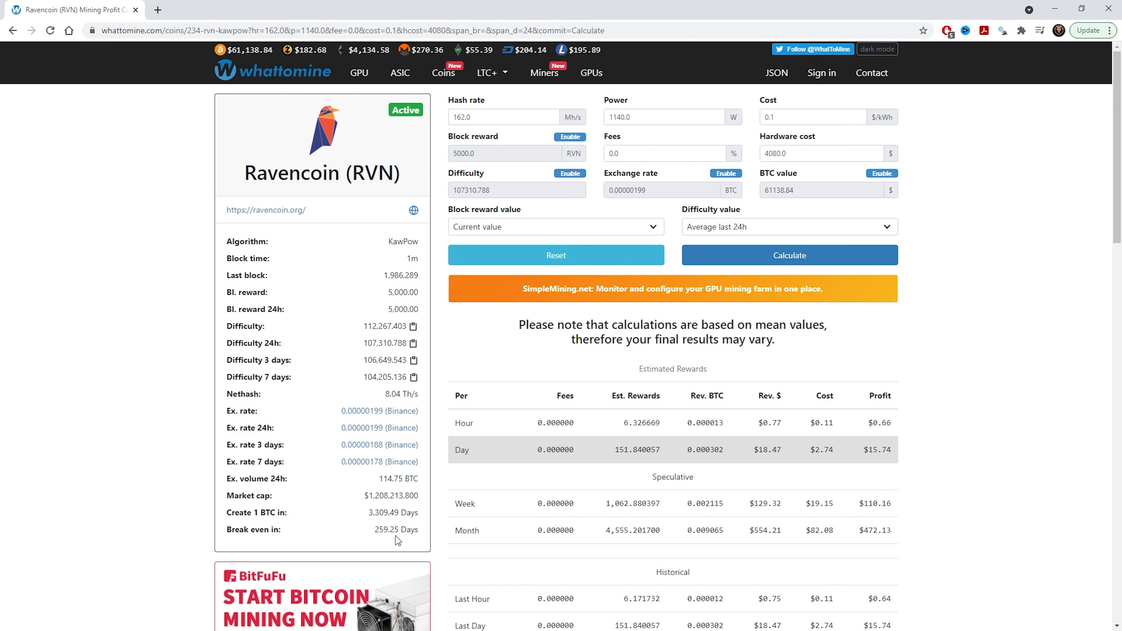
{"action": "mouse_move", "coordinate": [387, 542]}
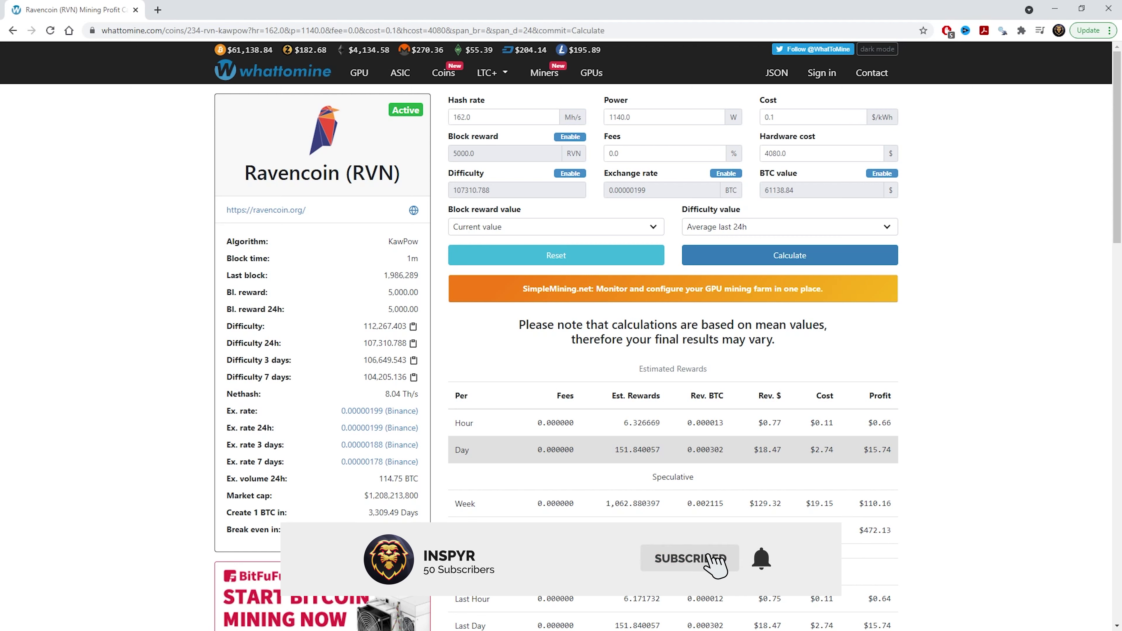
Review the recalculated Ravencoin results: 259.25-day break-even, $15.74 daily profit.
{"action": "left_click", "coordinate": [689, 559]}
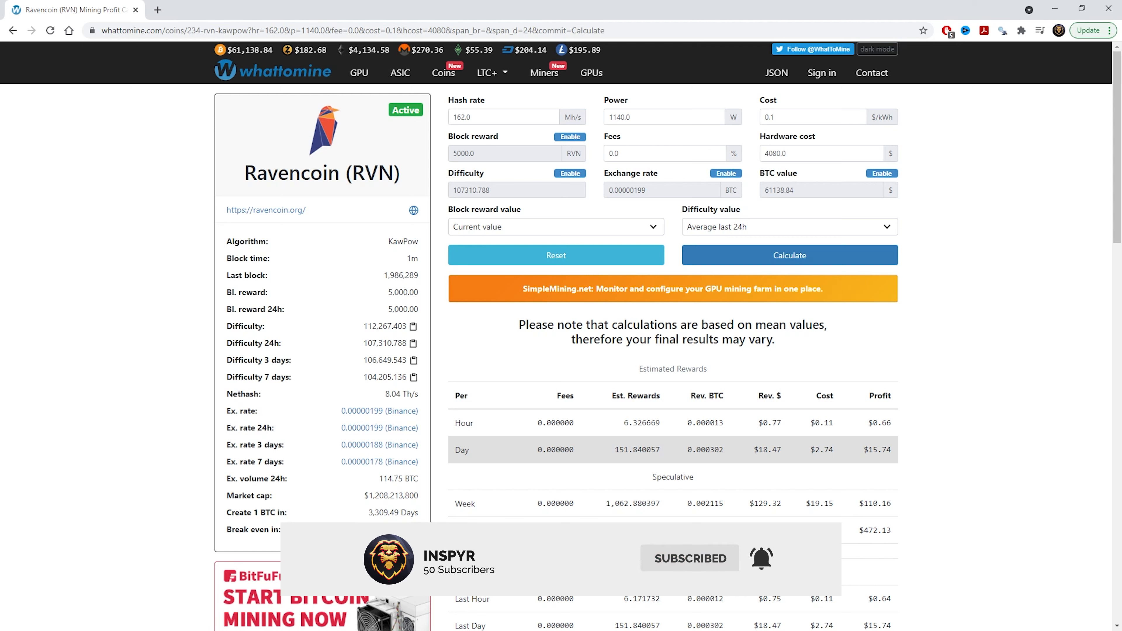